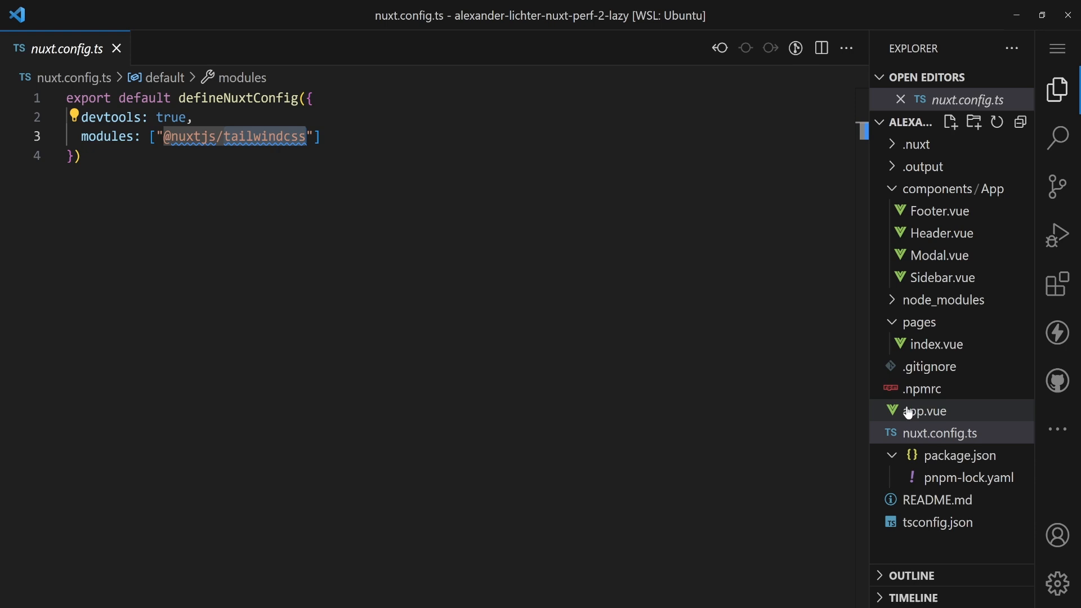
Review app.vue and pages/index.vue, then return to app.vue to edit the AppFooter tag
left_click(924, 410)
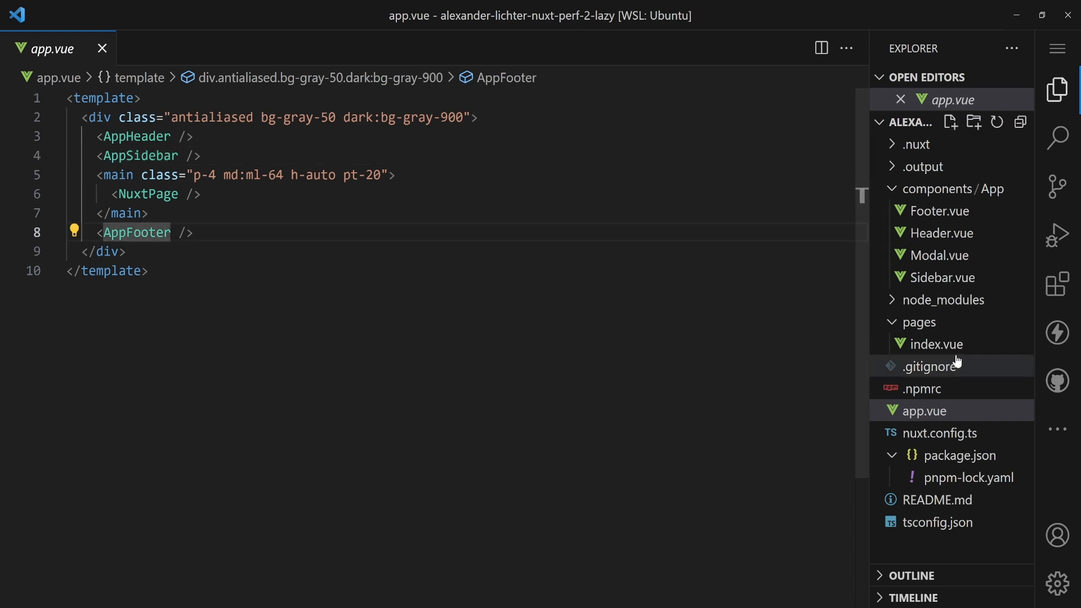
left_click(936, 344)
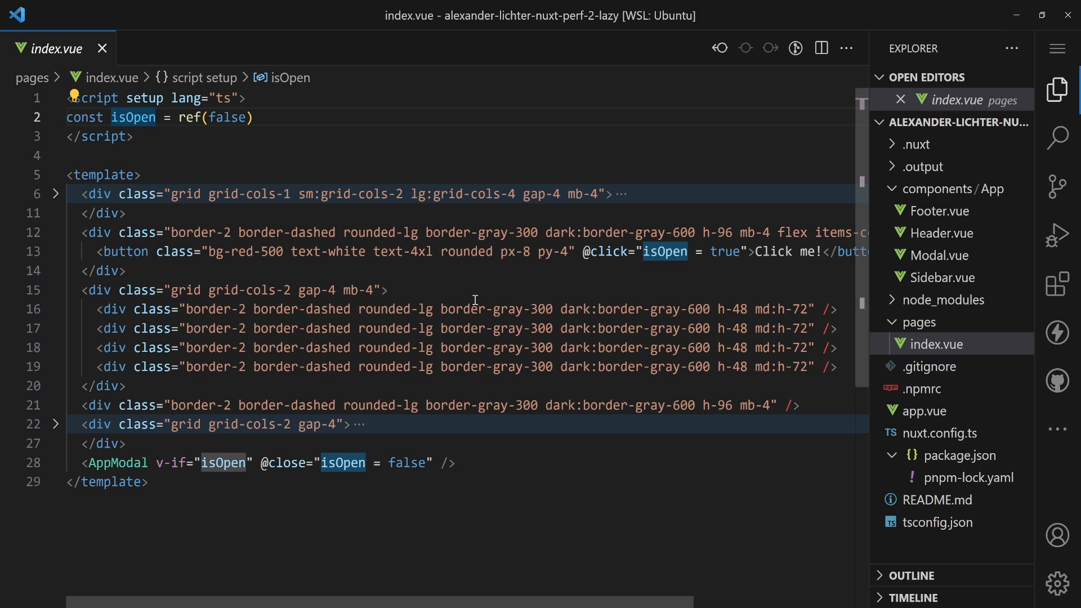
left_click(923, 410)
type("<AppFo")
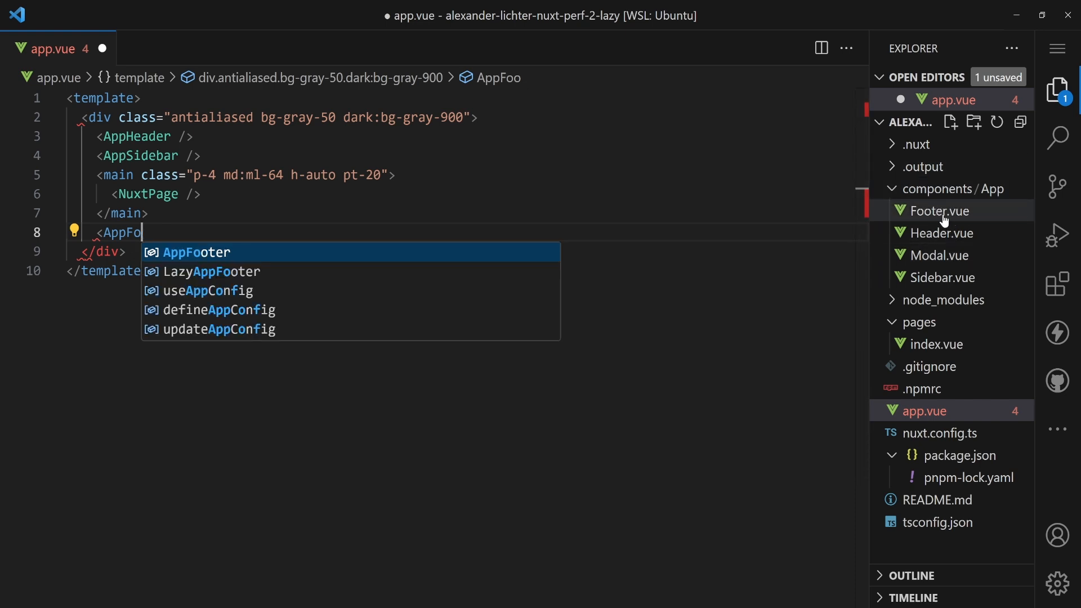
Replace the footer tag name with 'Lazy' and browse IntelliSense for LazyAppFooter
key("Backspace")
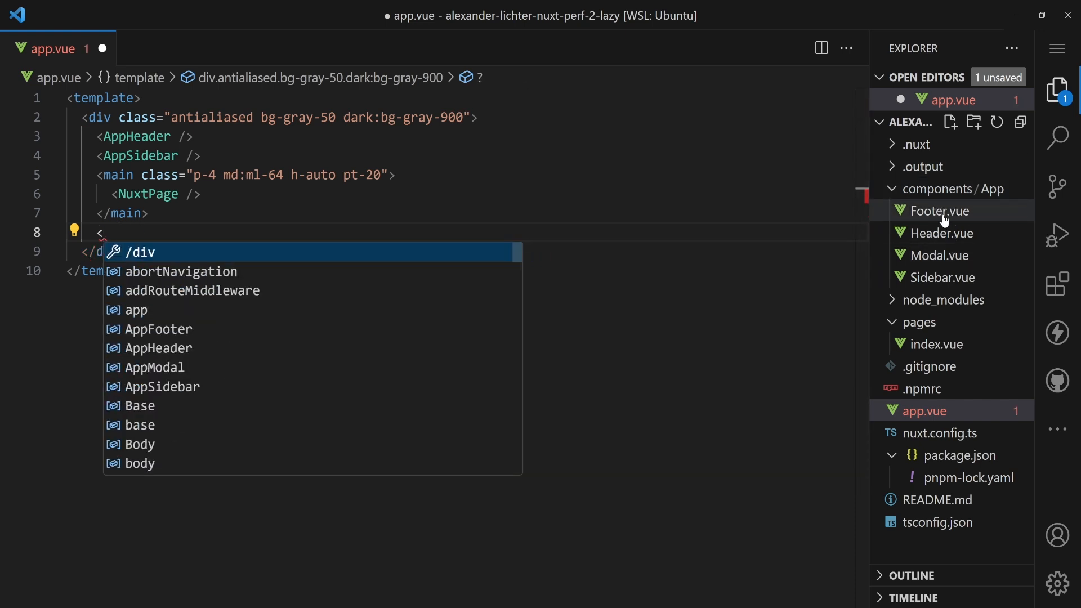
type("Lazy")
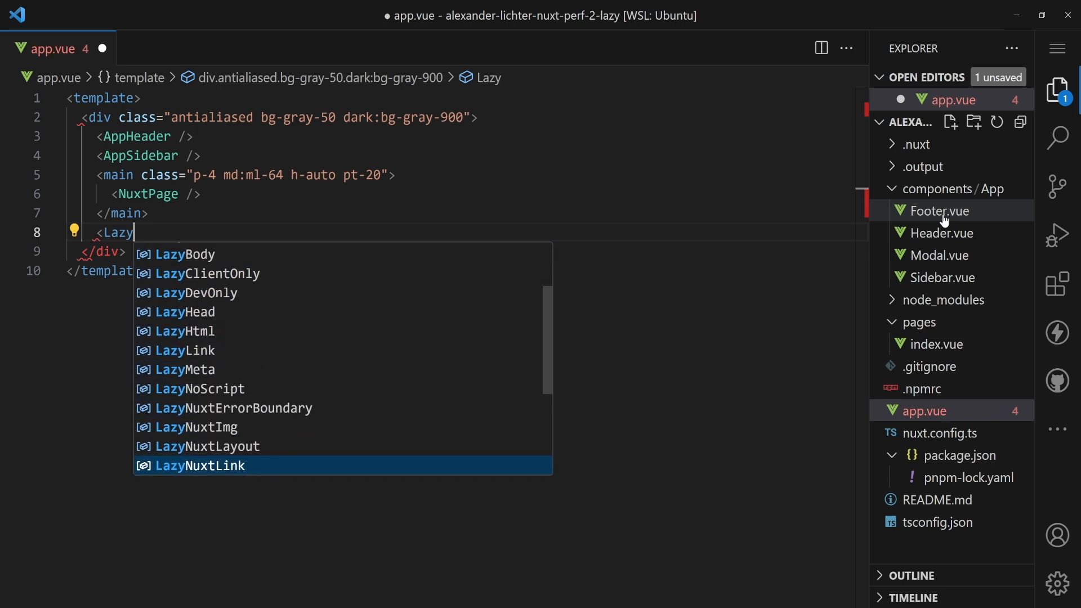
scroll("down", 3)
type("<Ap")
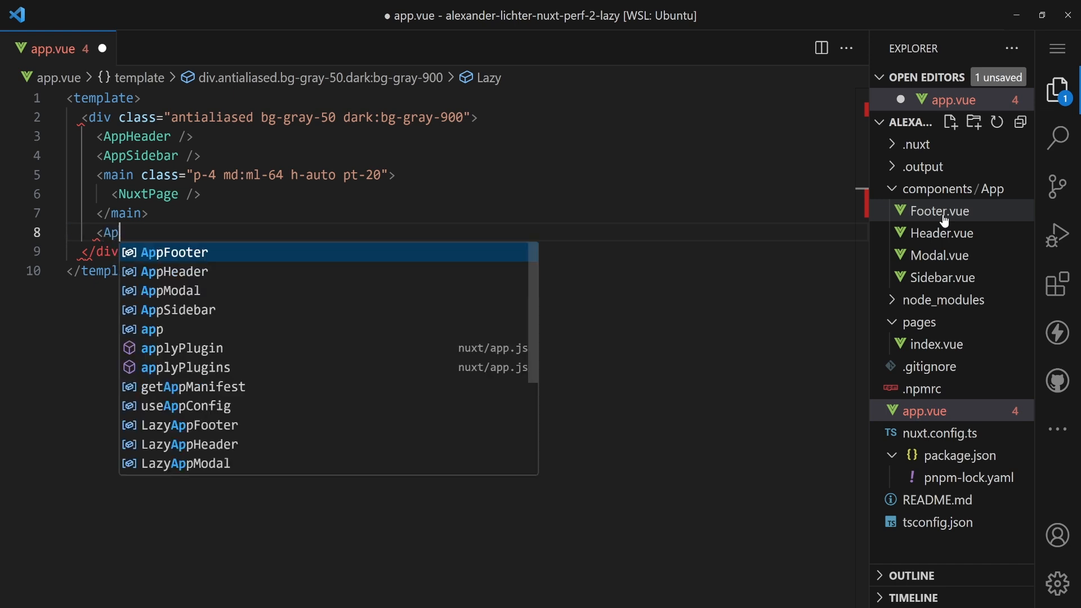
key("Enter")
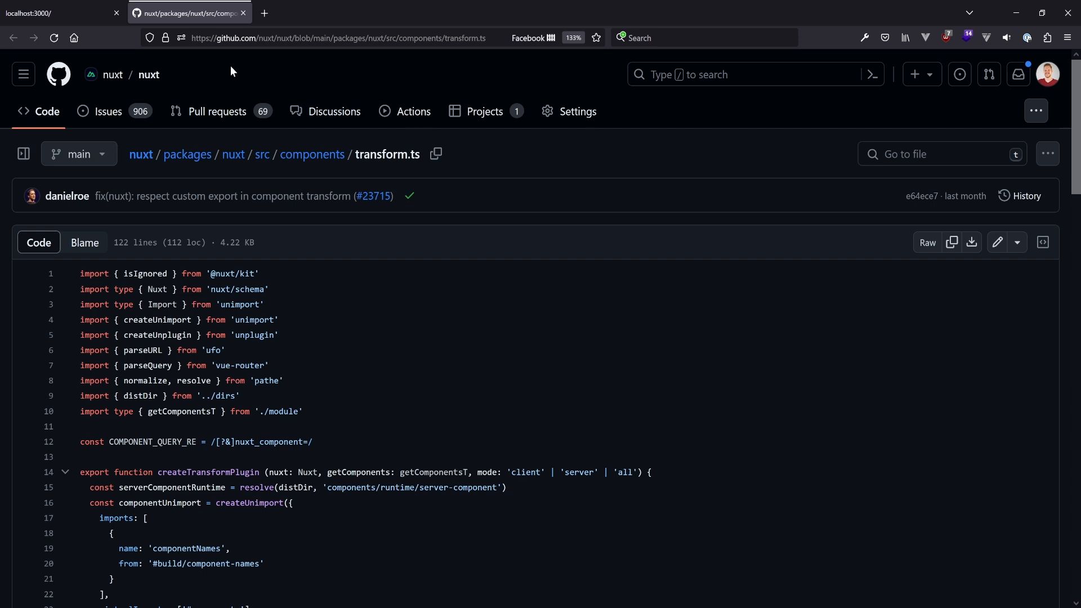
mouse_move(498, 155)
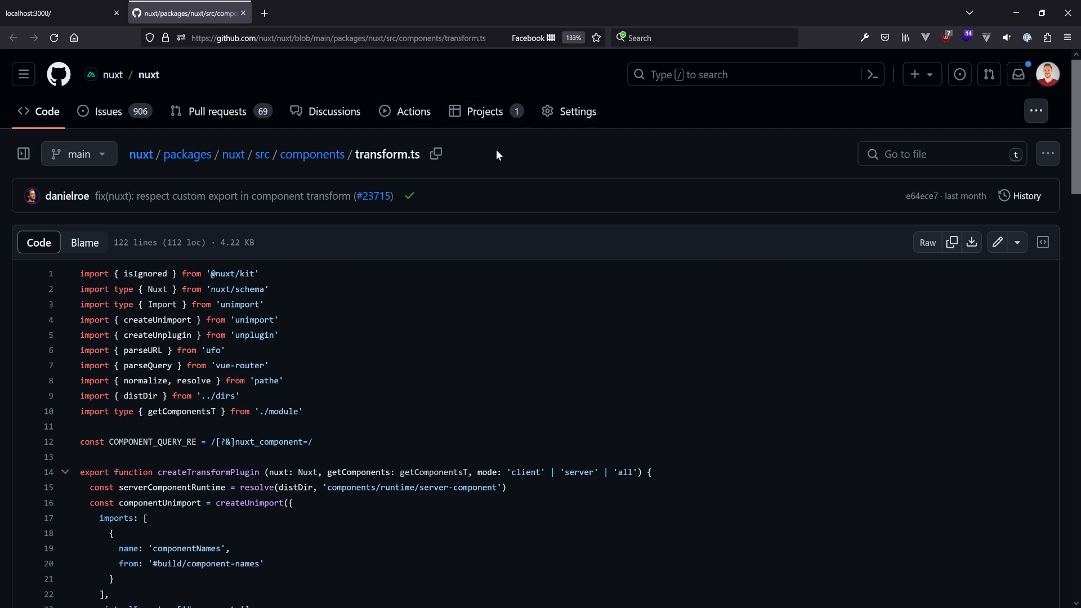
Scroll transform.ts to the getComponentsImports block and list references to 'async'
scroll("down", 3)
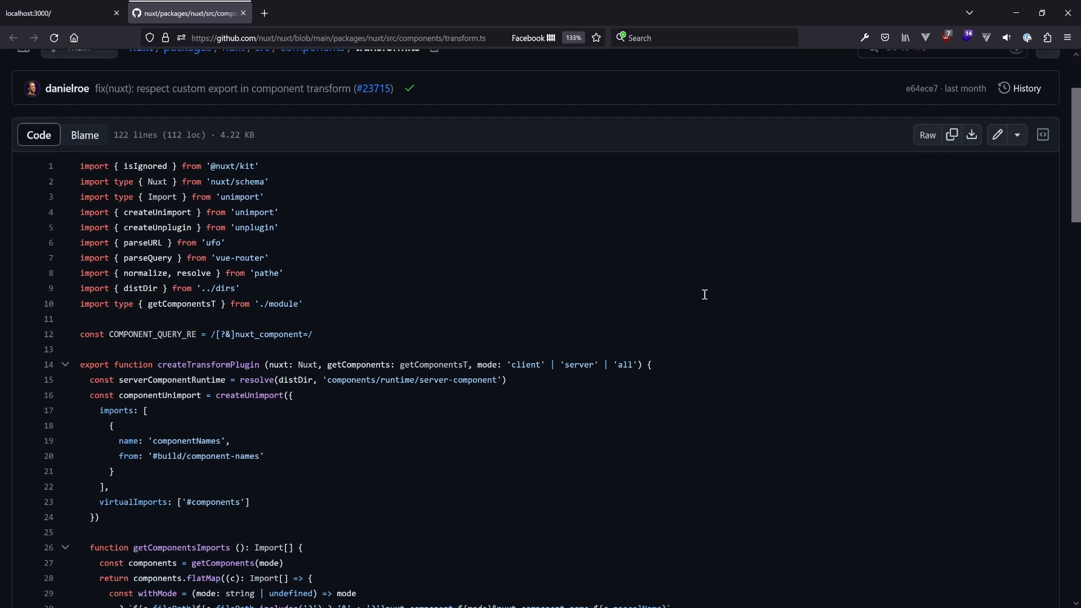
scroll("down", 3)
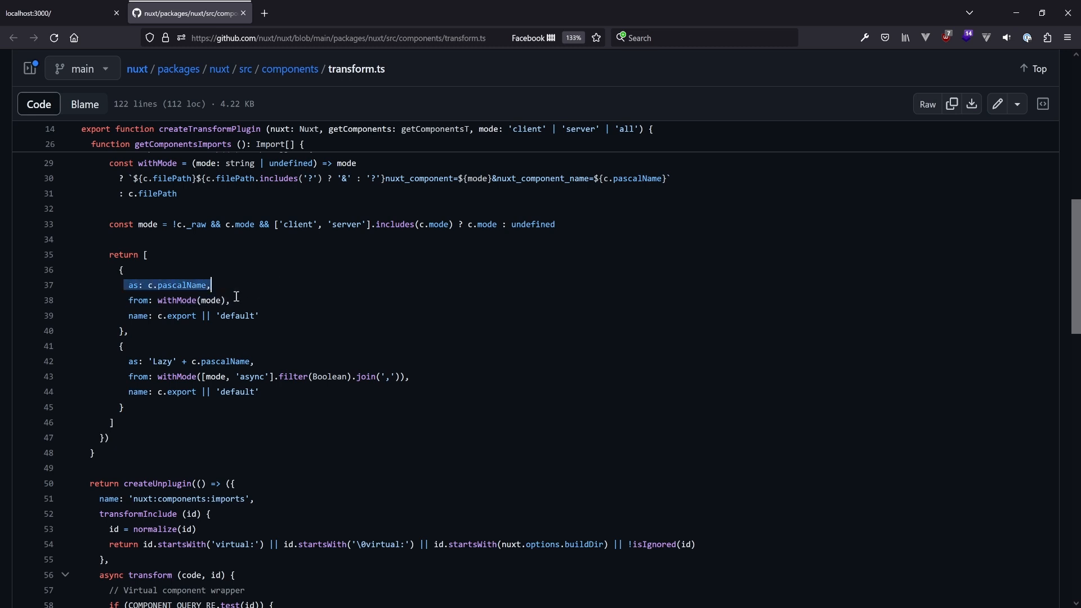
mouse_move(241, 310)
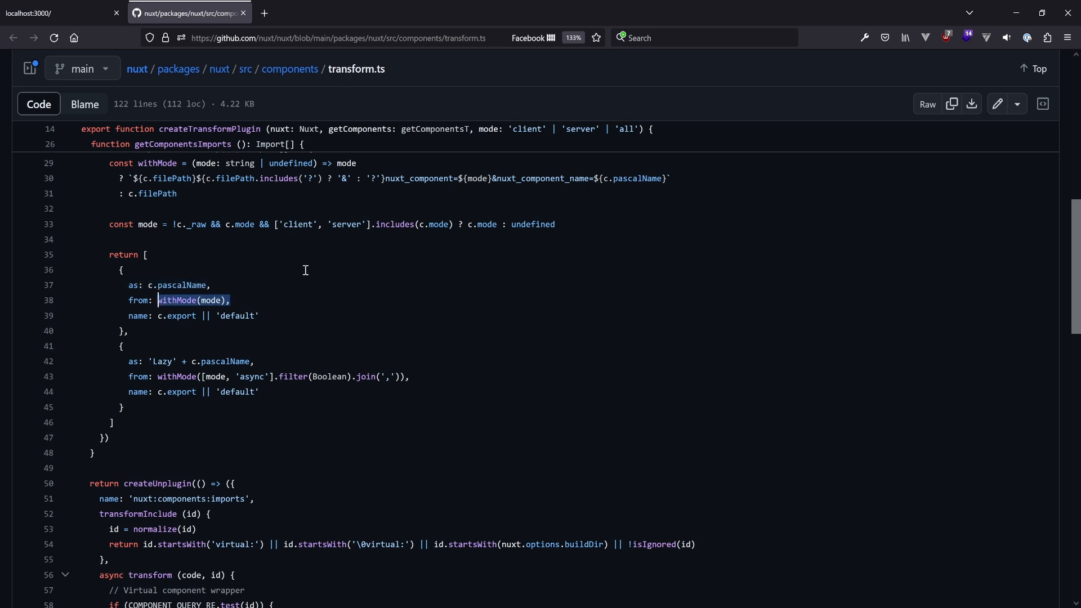
mouse_move(301, 273)
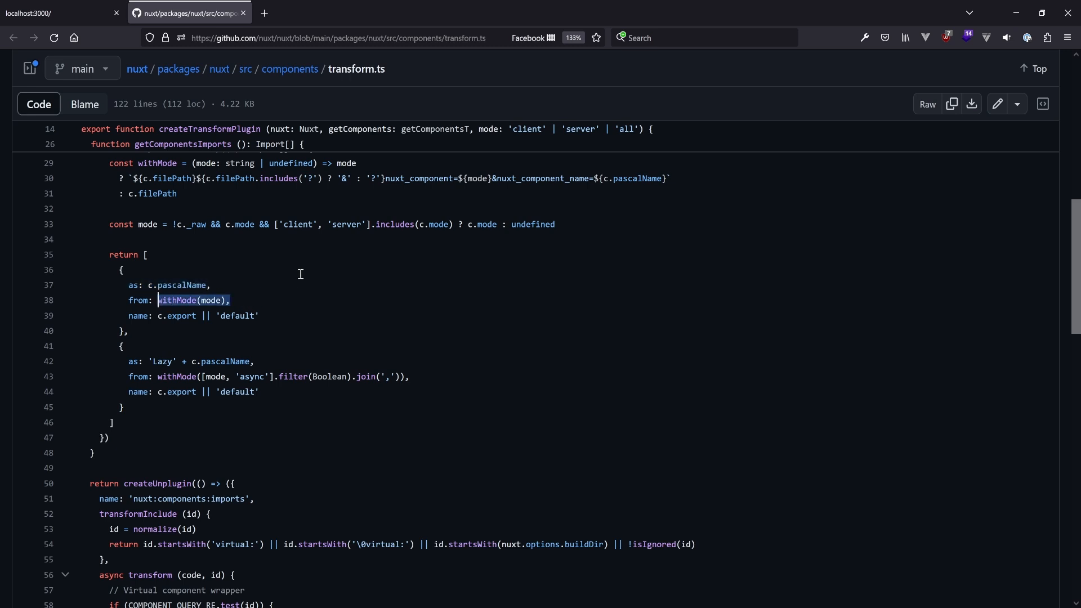
mouse_move(110, 347)
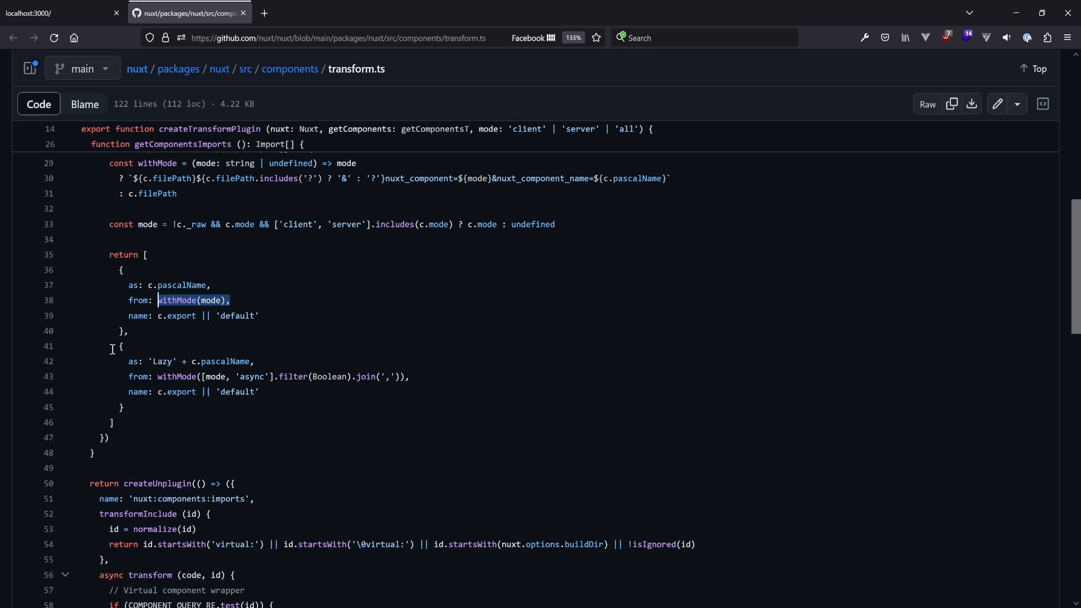
left_click_drag(111, 345, 124, 406)
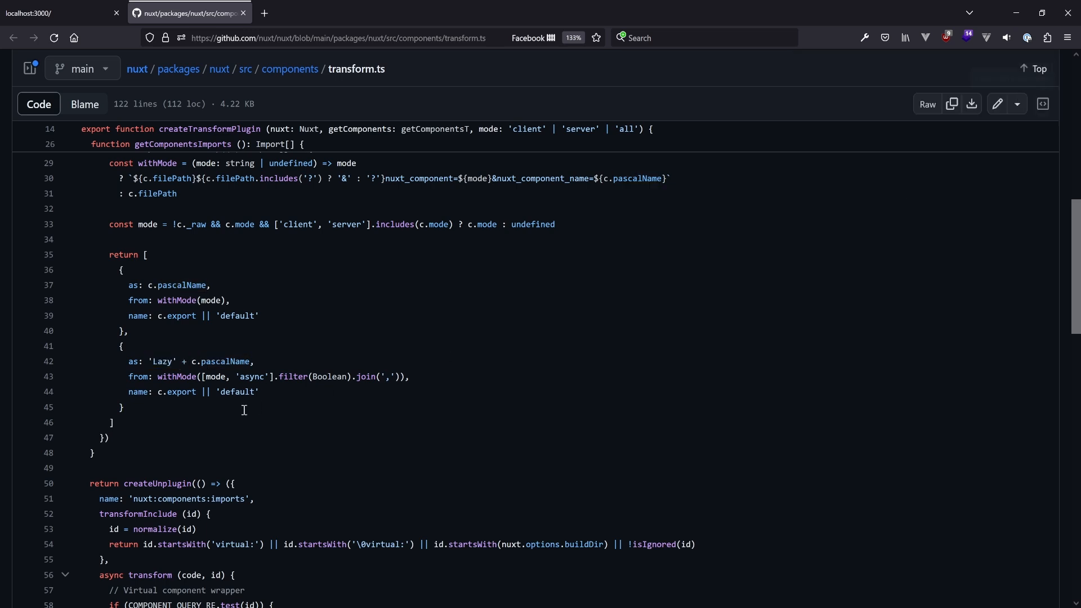
left_click(252, 376)
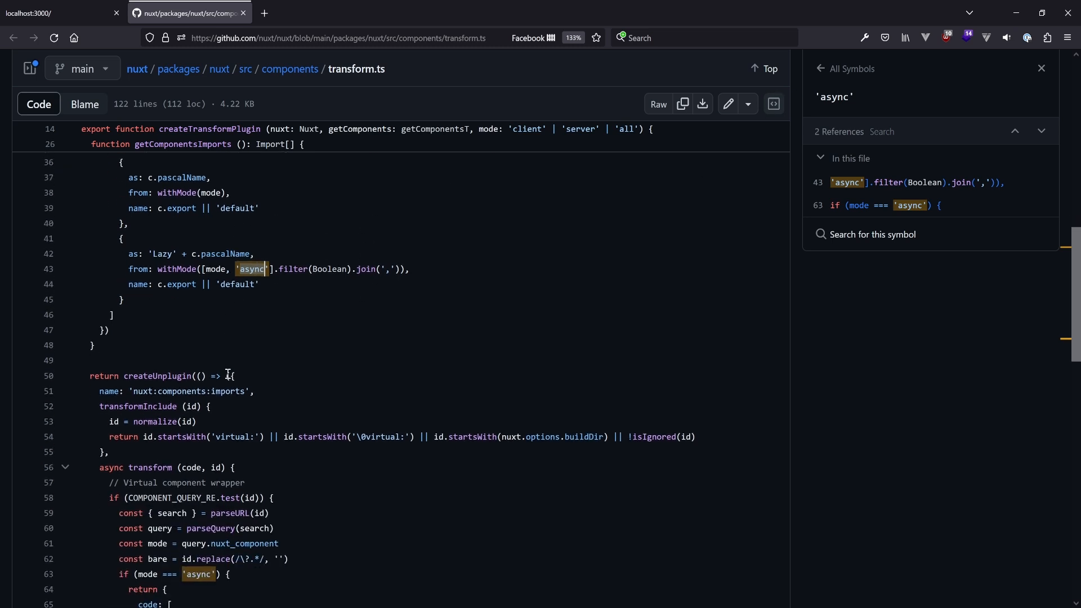
Highlight the defineAsyncComponent wrapper and import in transform.ts, then close the GitHub tab
scroll("down", 3)
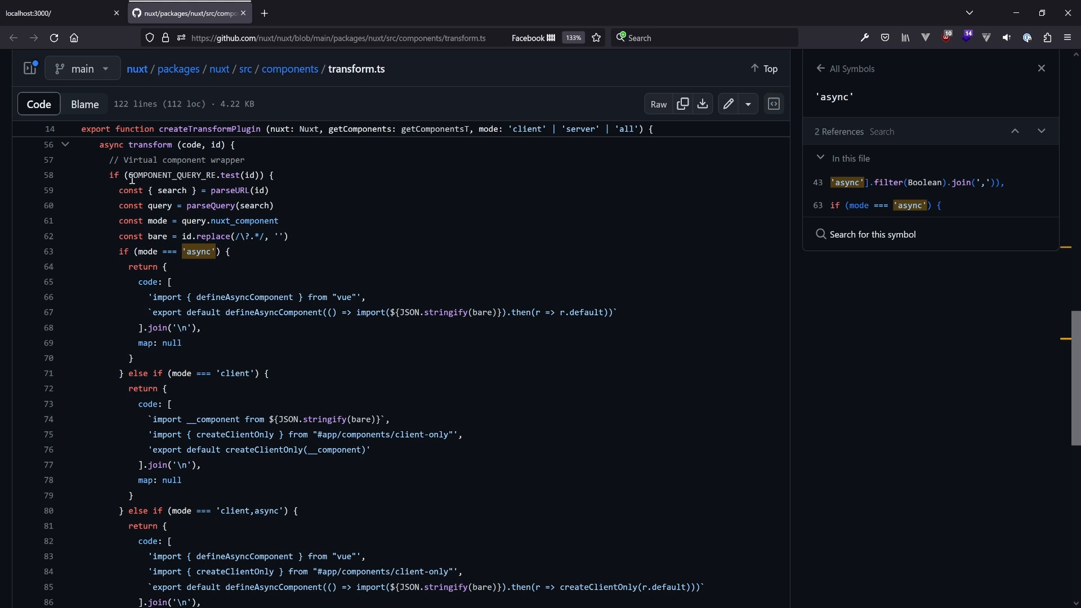
mouse_move(94, 245)
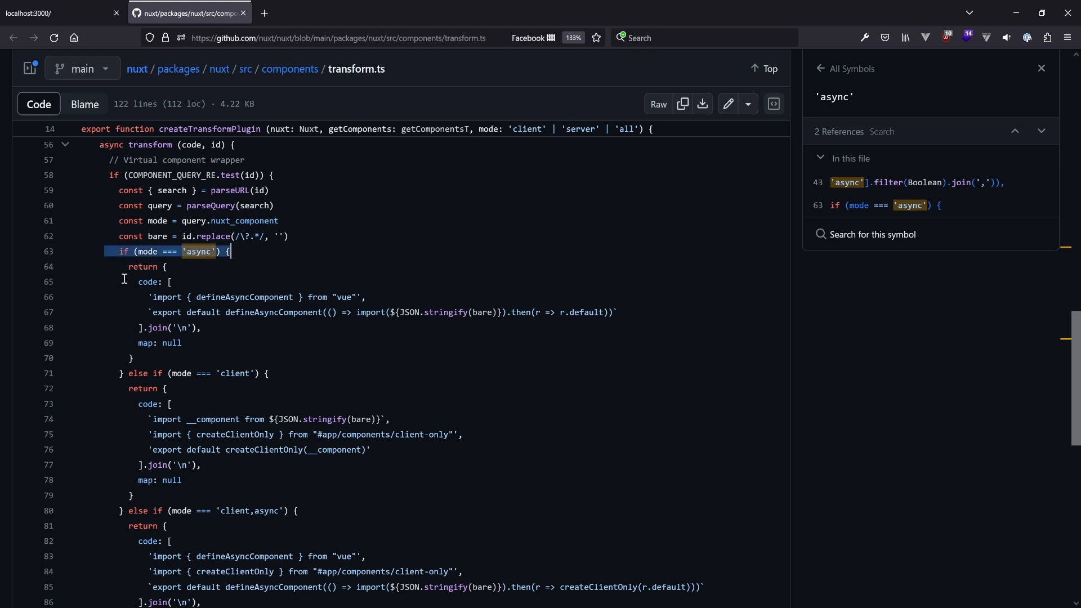
mouse_move(152, 297)
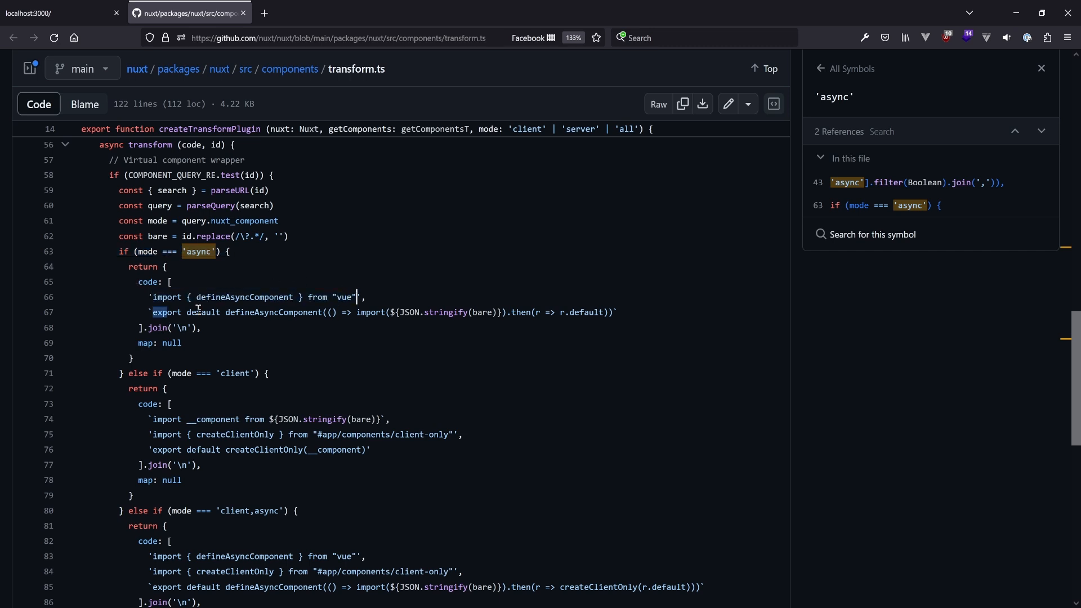
left_click_drag(154, 311, 325, 311)
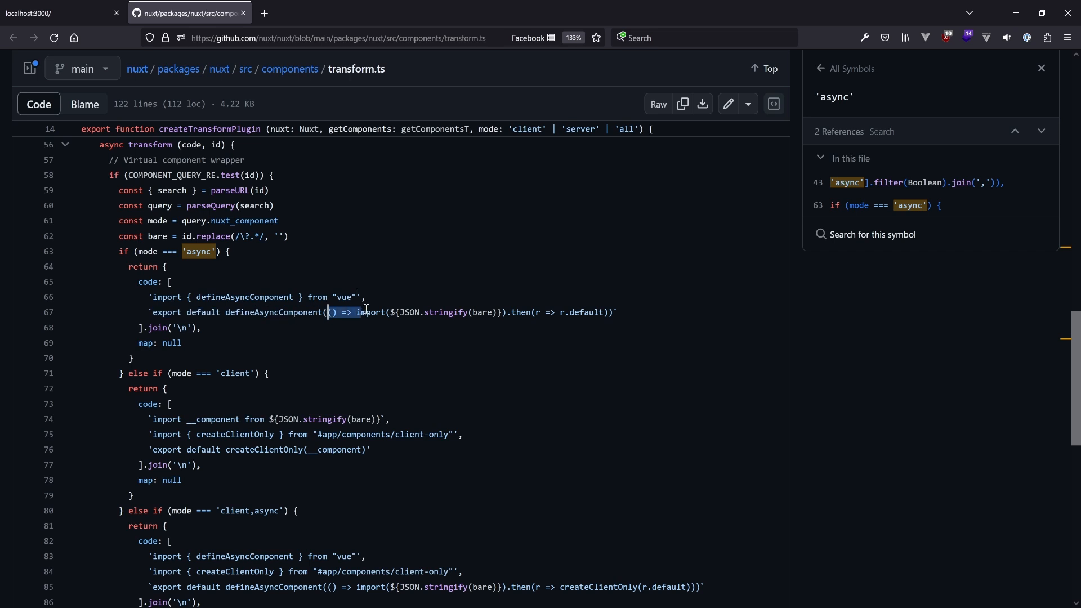
left_click_drag(328, 312, 506, 312)
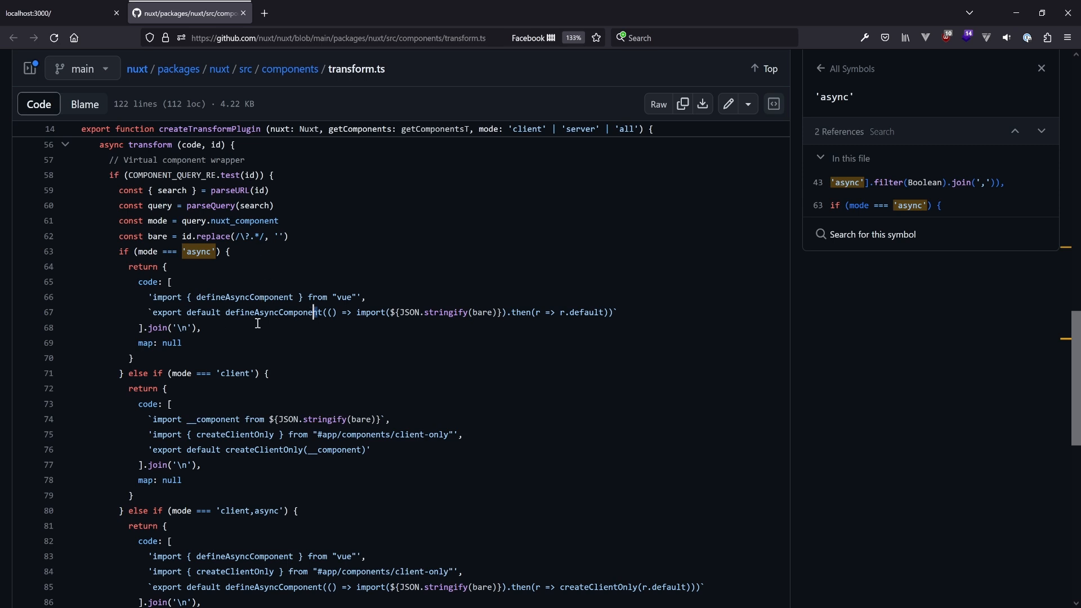
double_click(275, 312)
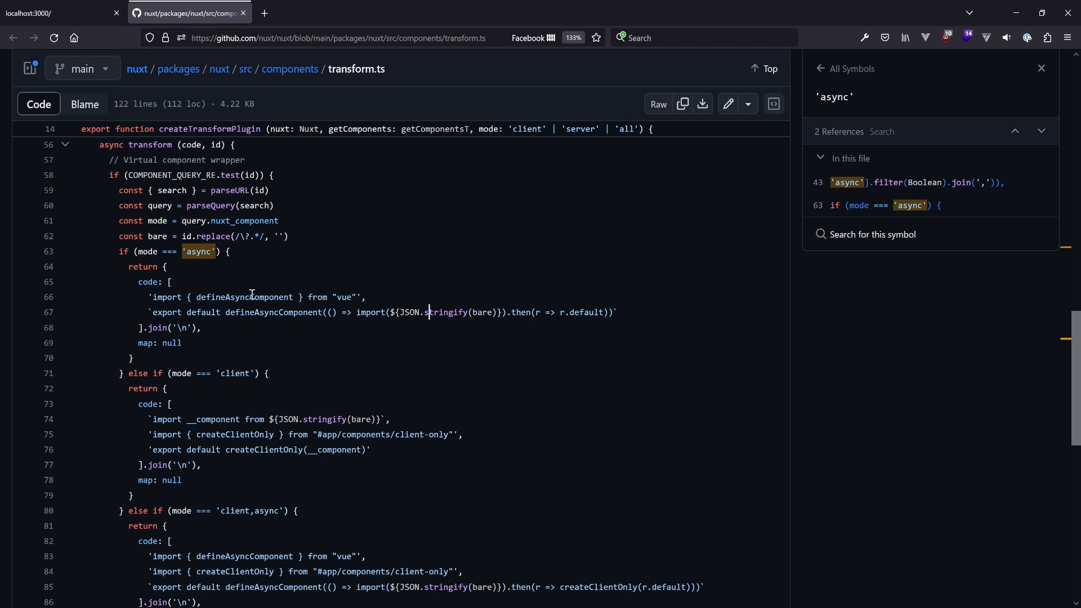
double_click(246, 297)
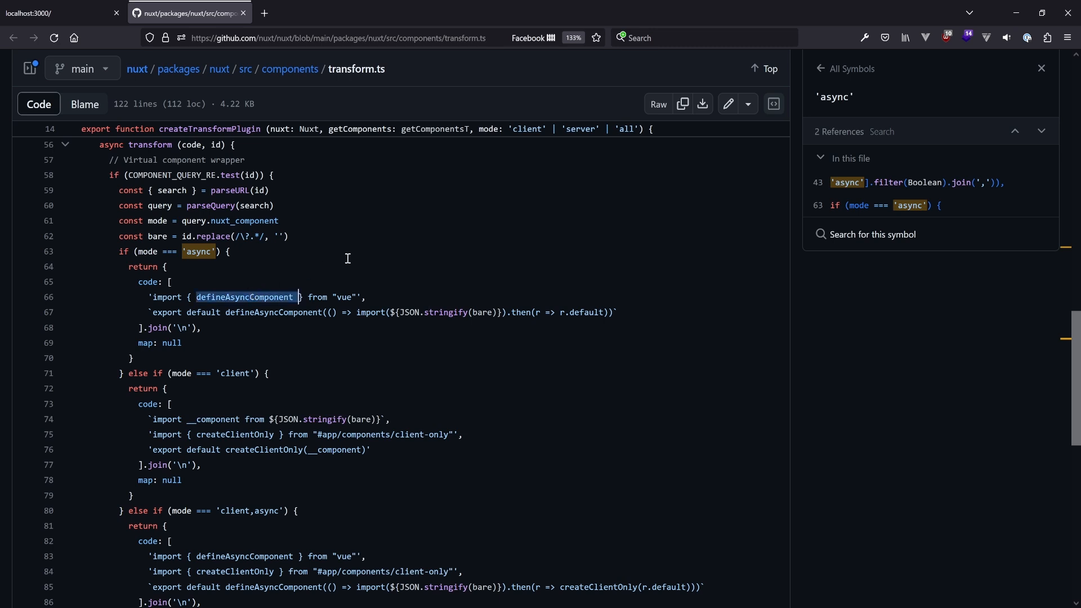
mouse_move(145, 297)
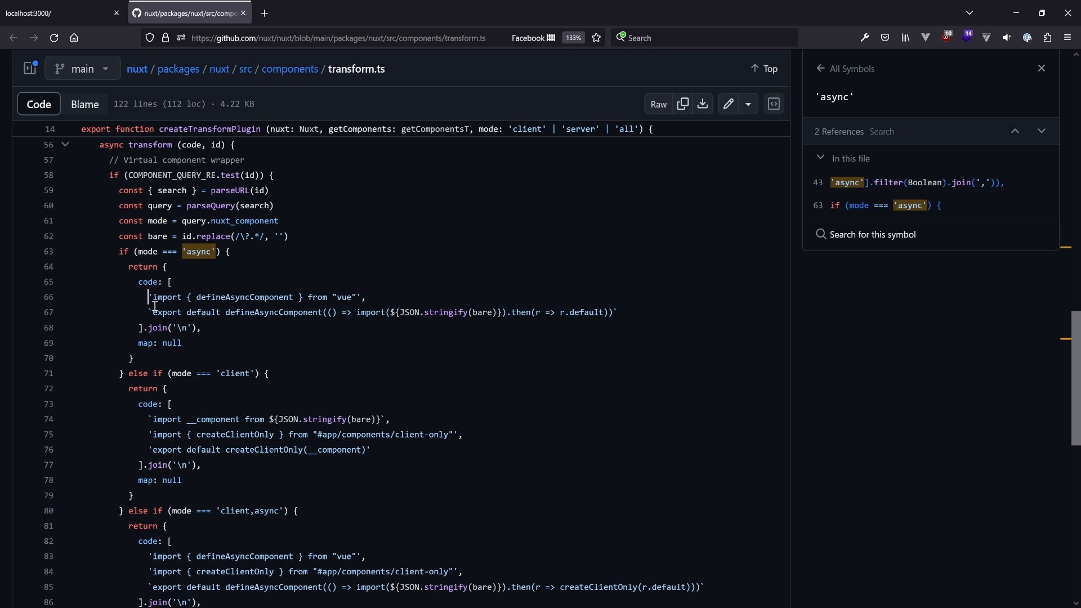
mouse_move(509, 292)
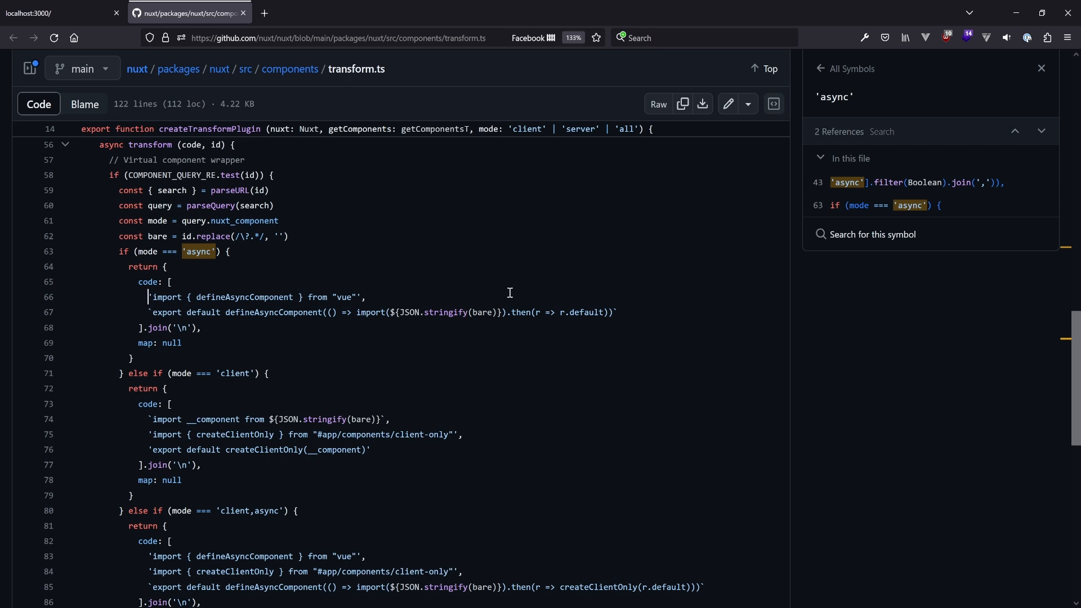
mouse_move(504, 297)
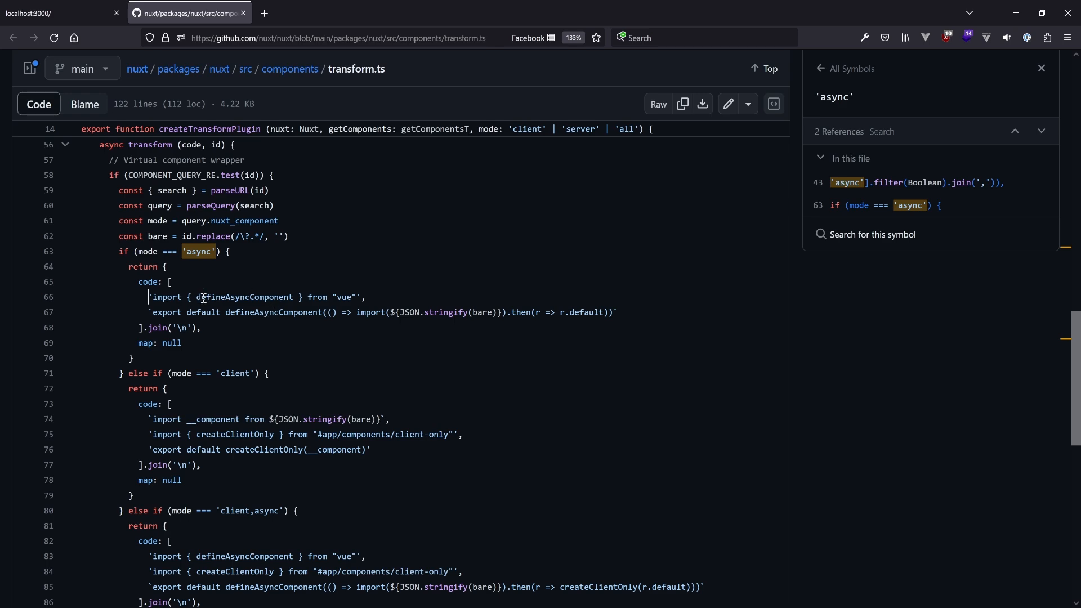
left_click(56, 12)
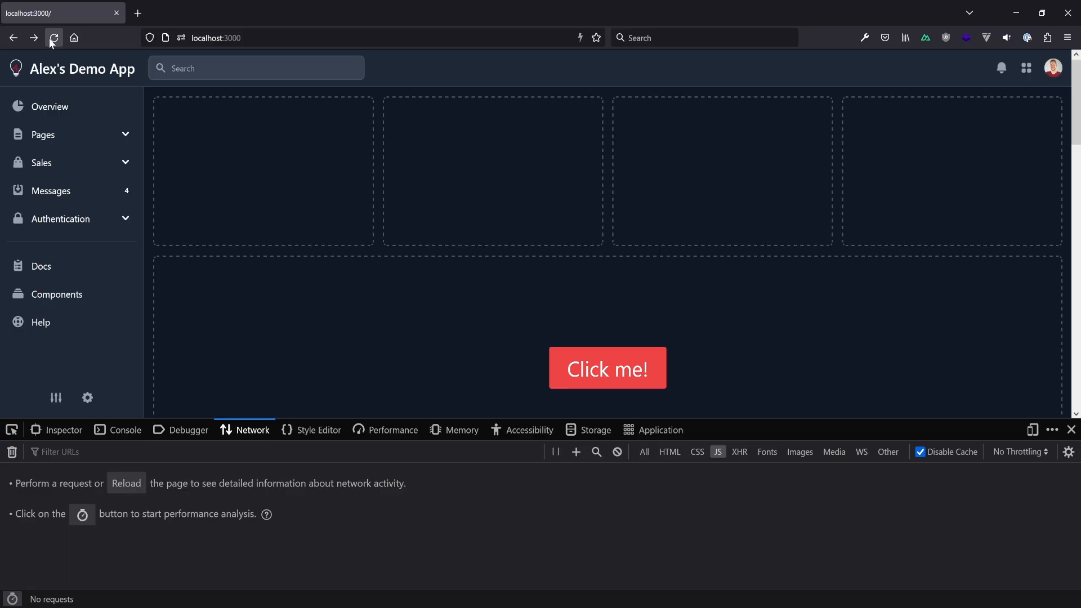
Reload the demo app to list its index and entry JS chunks, then trigger the subscribe modal
left_click(54, 38)
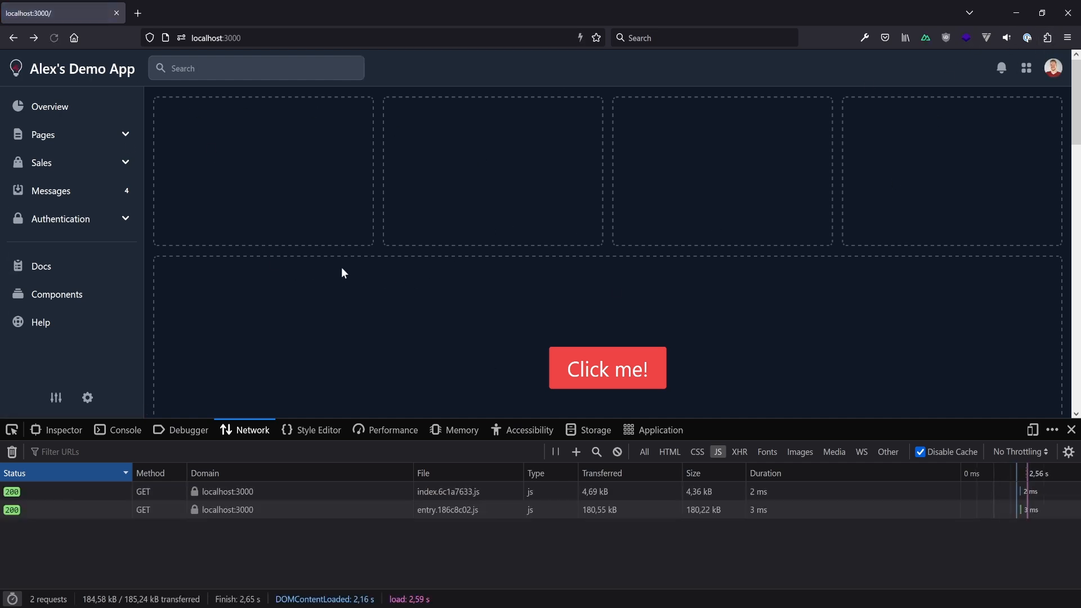
mouse_move(112, 391)
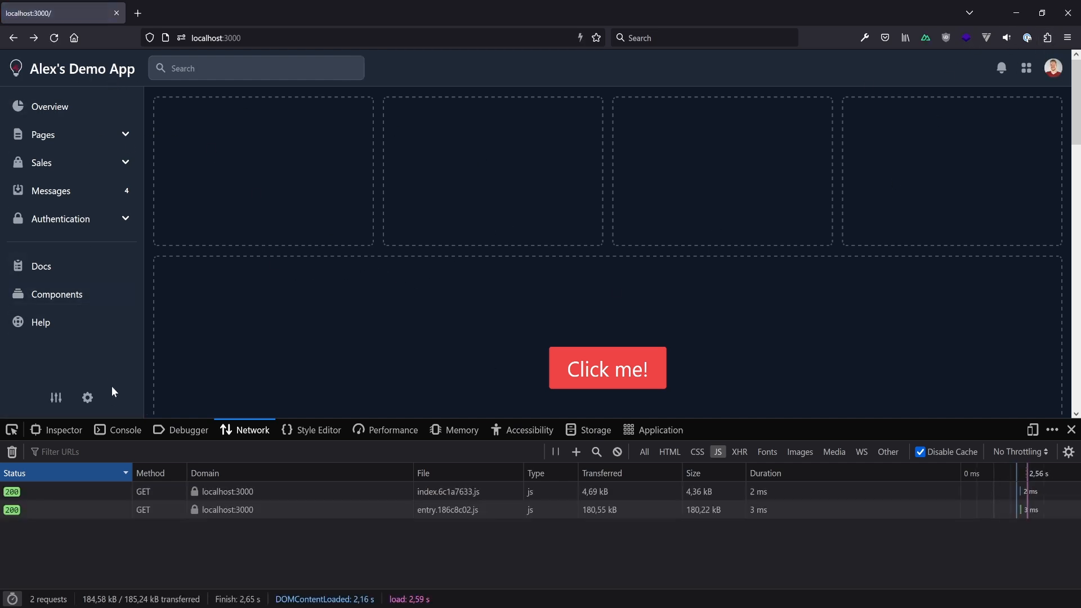
mouse_move(562, 549)
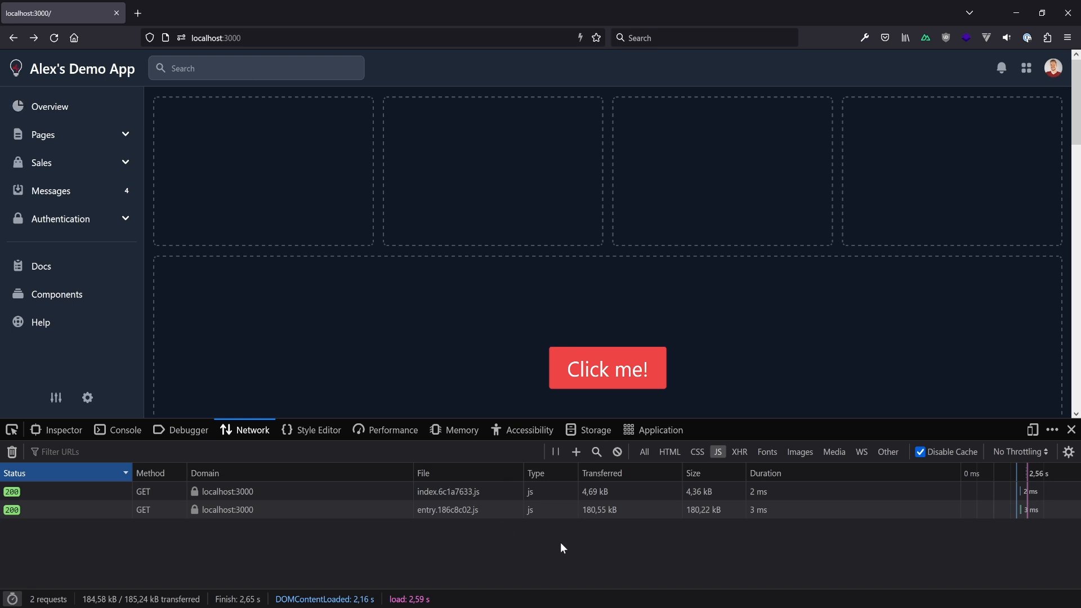
mouse_move(506, 525)
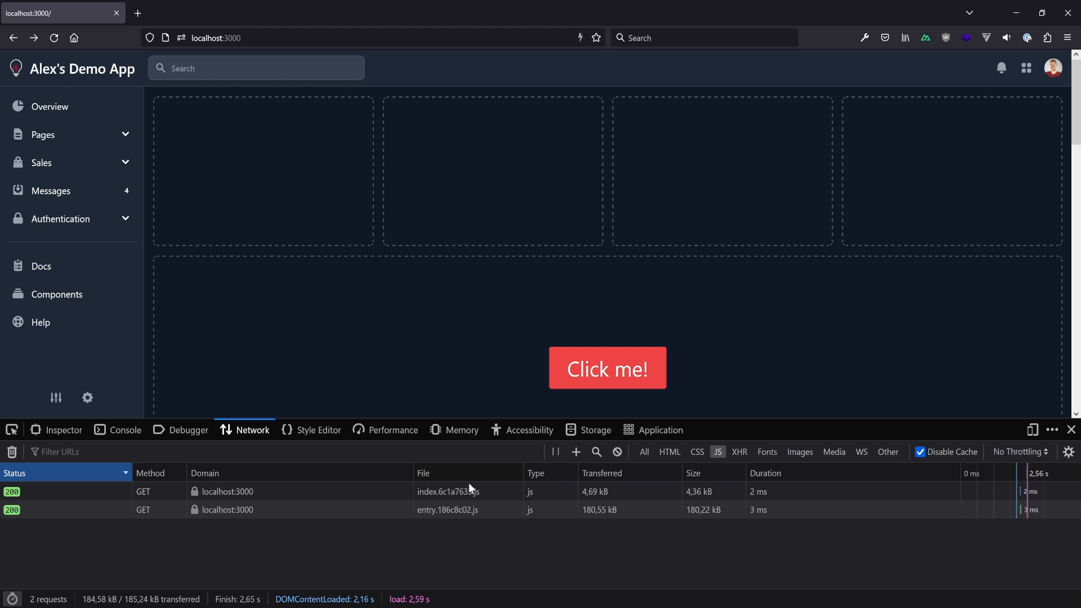
mouse_move(469, 418)
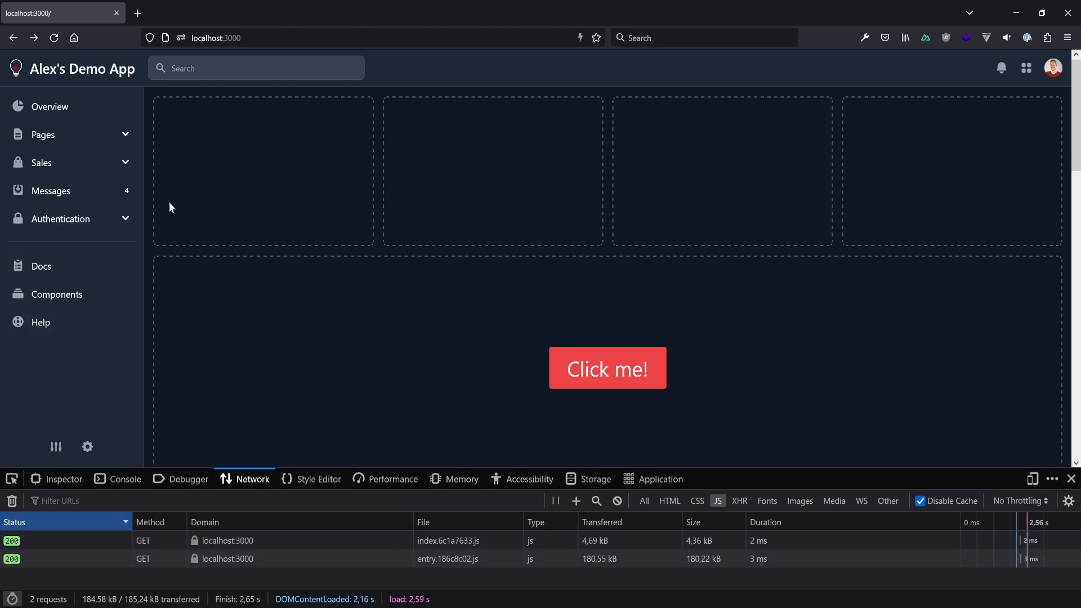
mouse_move(407, 573)
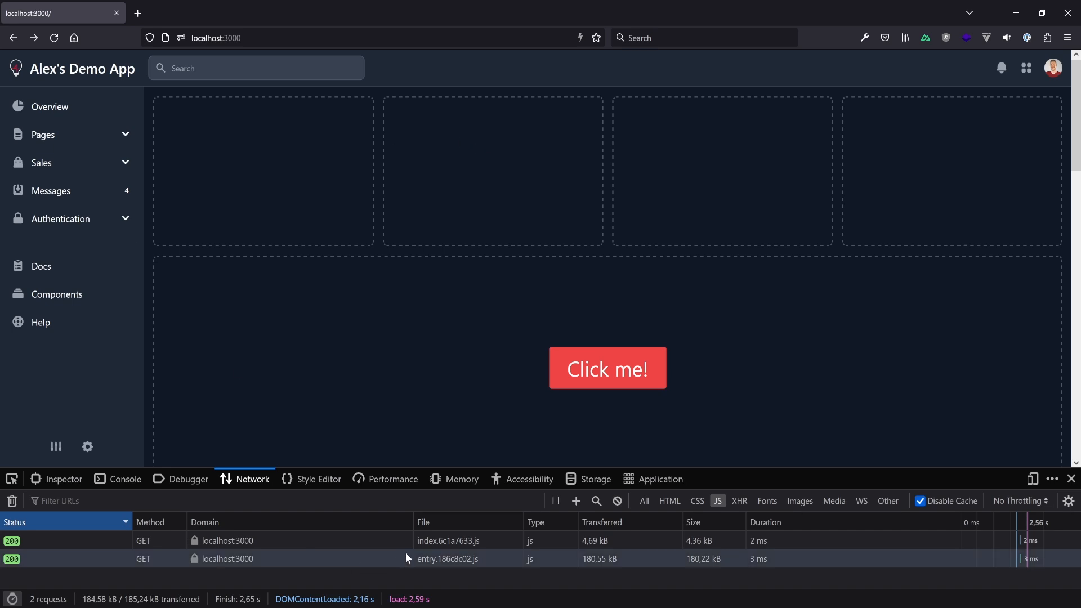
mouse_move(726, 327)
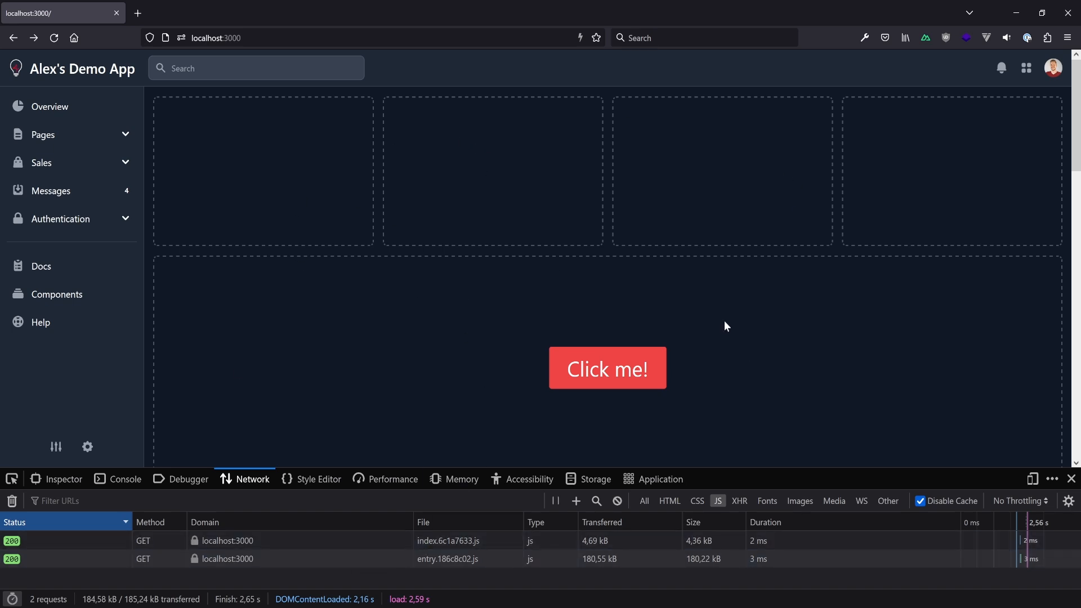
mouse_move(522, 297)
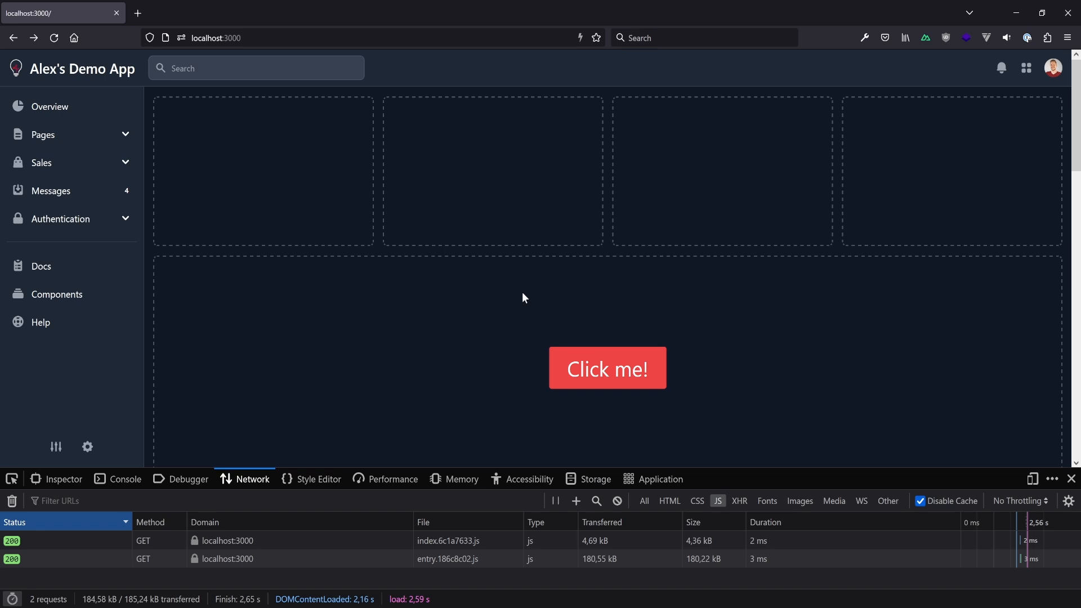
mouse_move(524, 303)
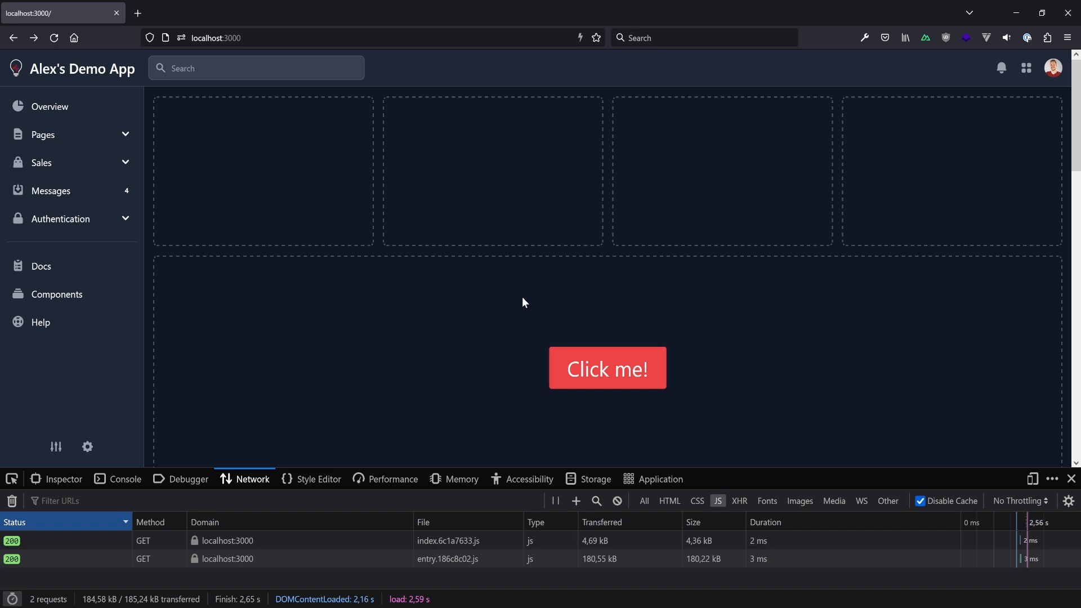
mouse_move(590, 360)
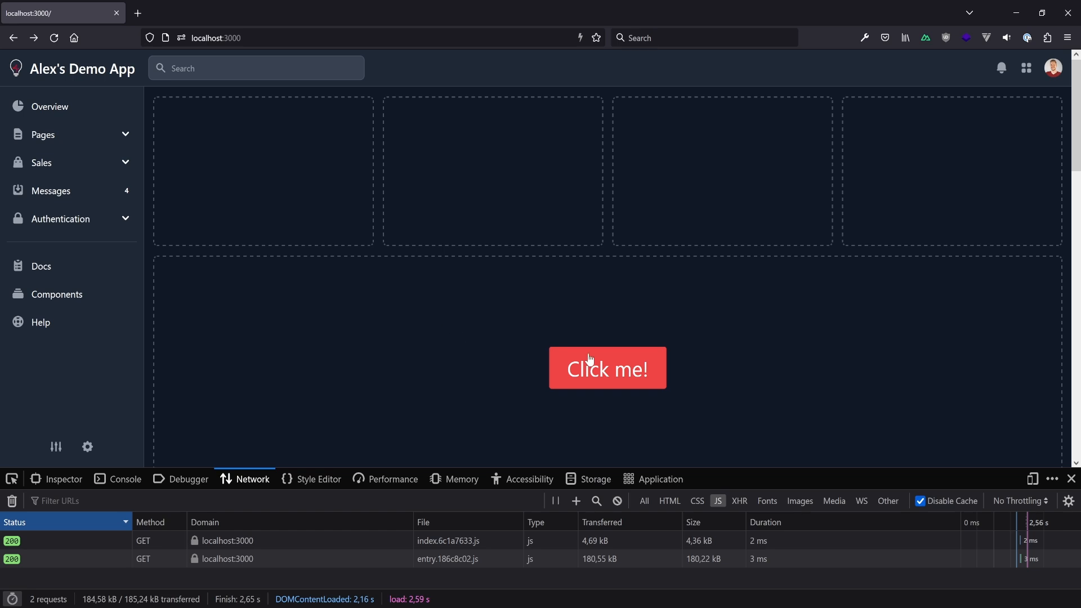
left_click(607, 367)
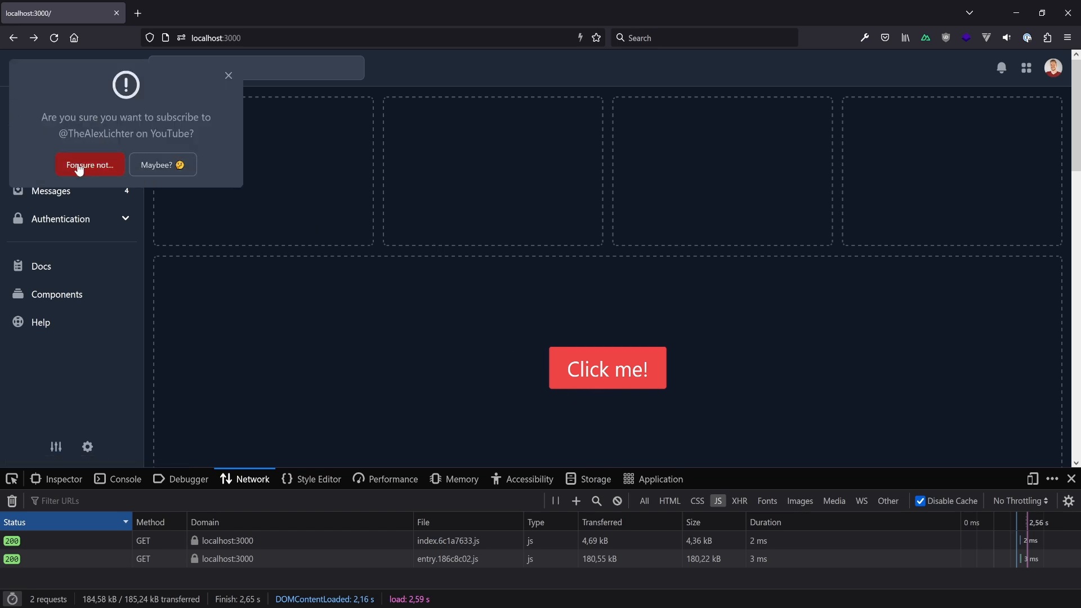
Dismiss and reopen the subscribe modal, confirming no extra JavaScript request appears
left_click(89, 164)
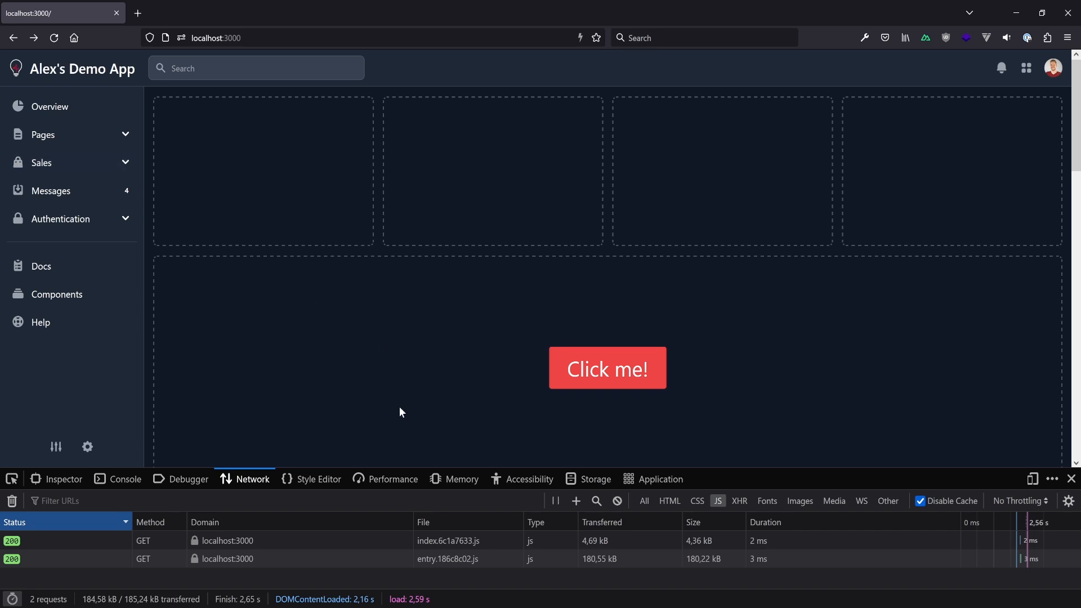
mouse_move(398, 401)
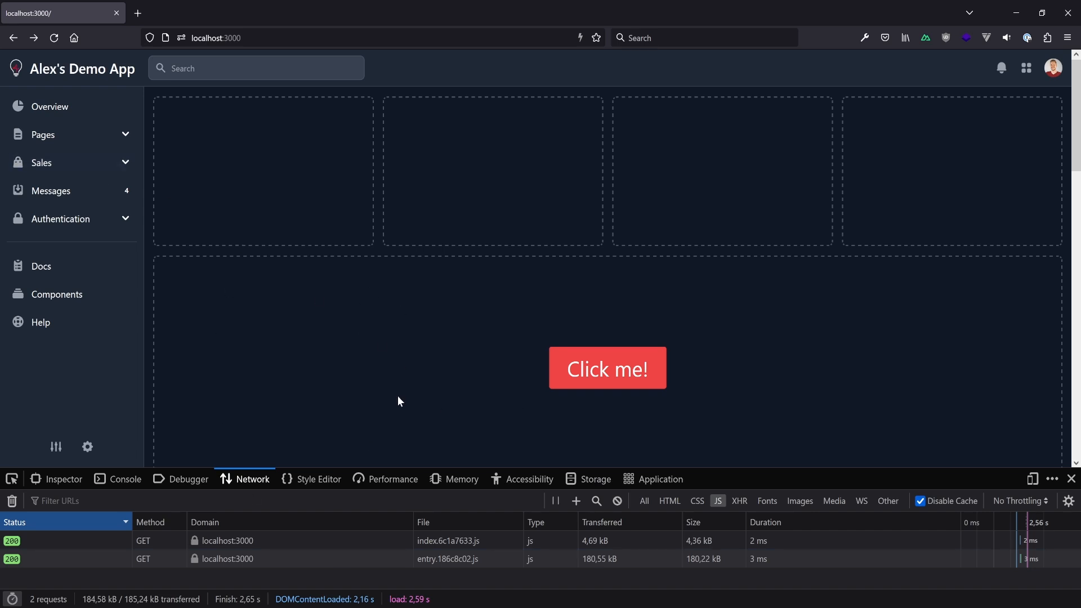
mouse_move(437, 552)
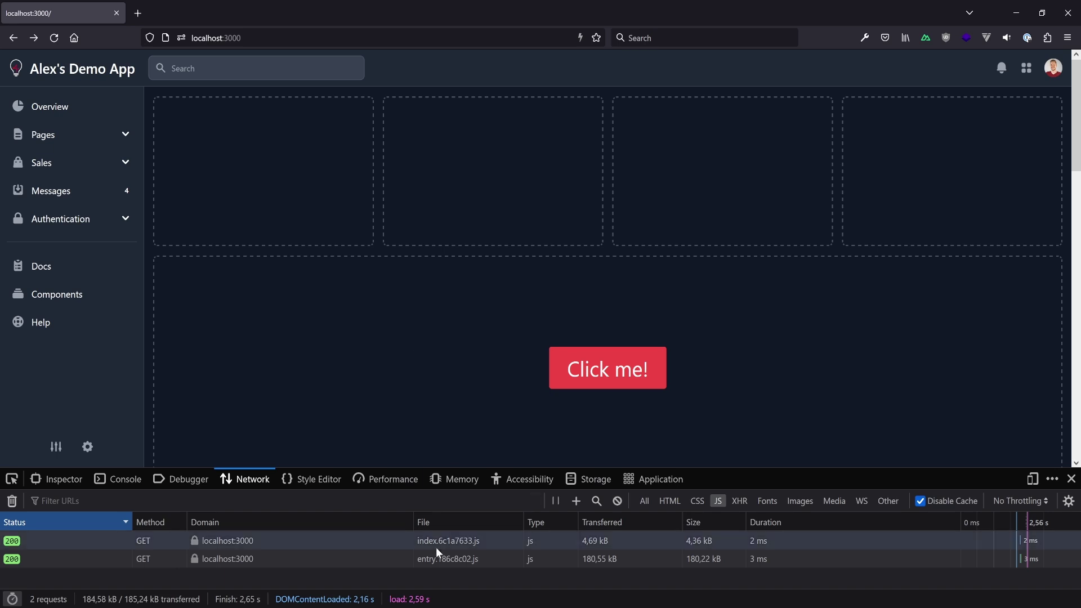
left_click(606, 367)
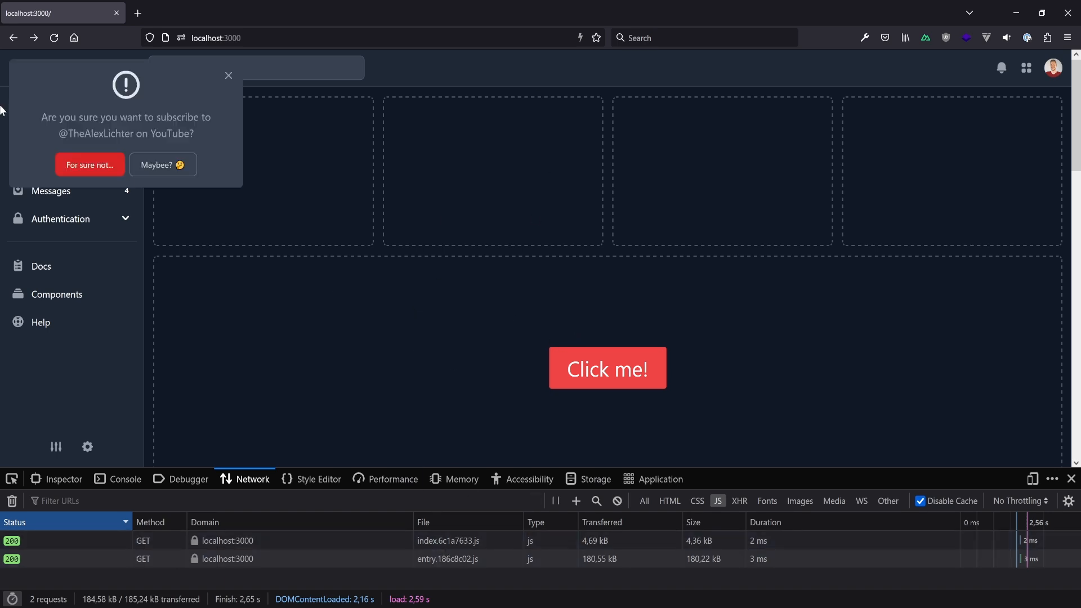
left_click(227, 74)
type("subscribe")
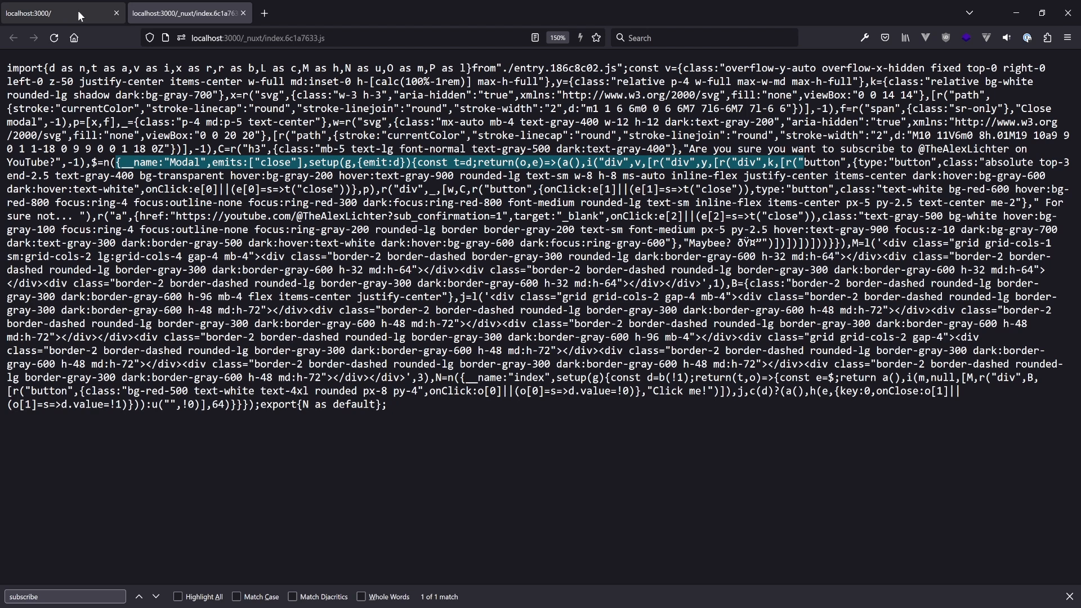
Return from the index chunk tab to the localhost demo app
left_click(56, 12)
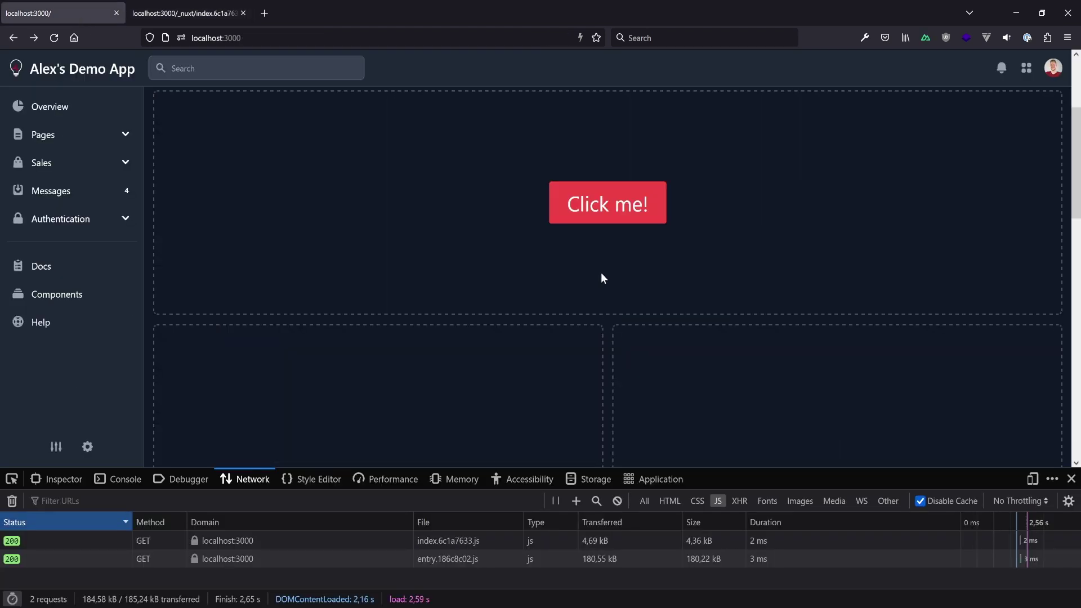
scroll("down", 3)
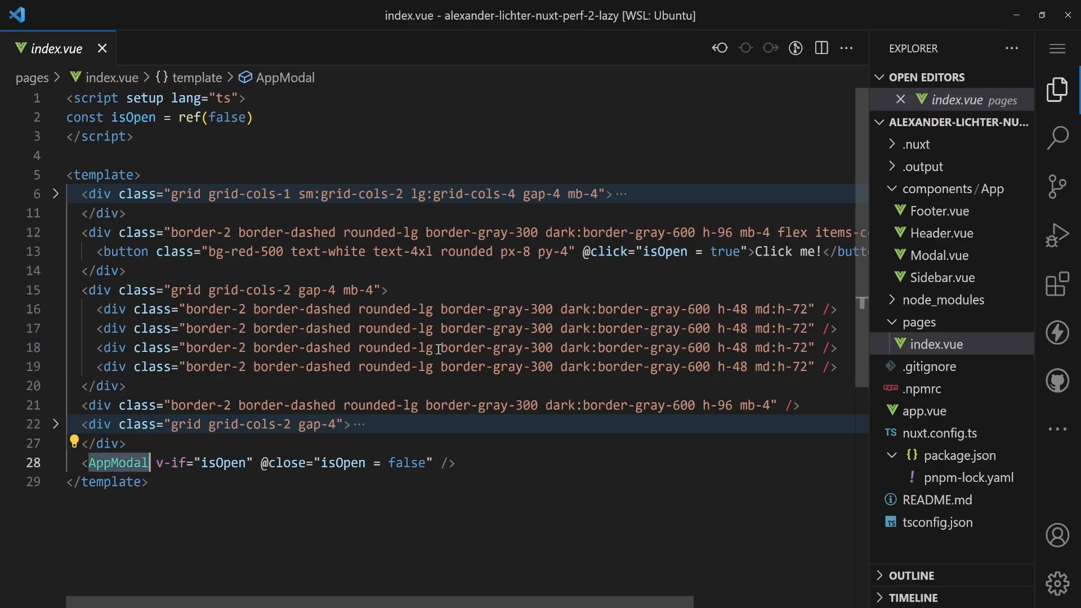
Prefix AppModal in index.vue with Lazy so it becomes LazyAppModal
type("La")
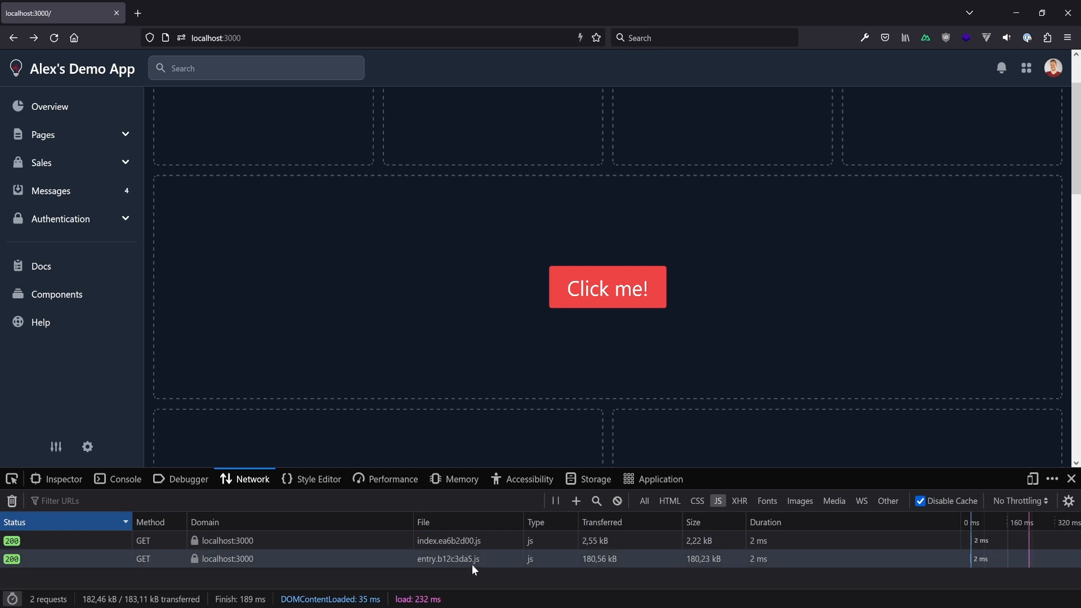
Show the subscribe modal so a separate Modal.js chunk is requested
left_click(607, 287)
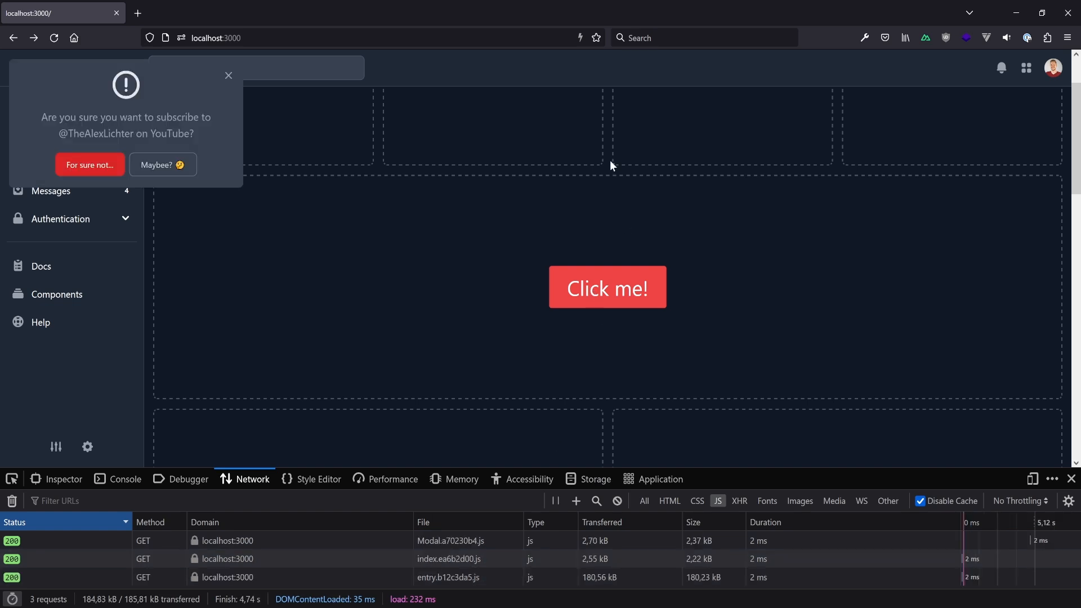
mouse_move(191, 84)
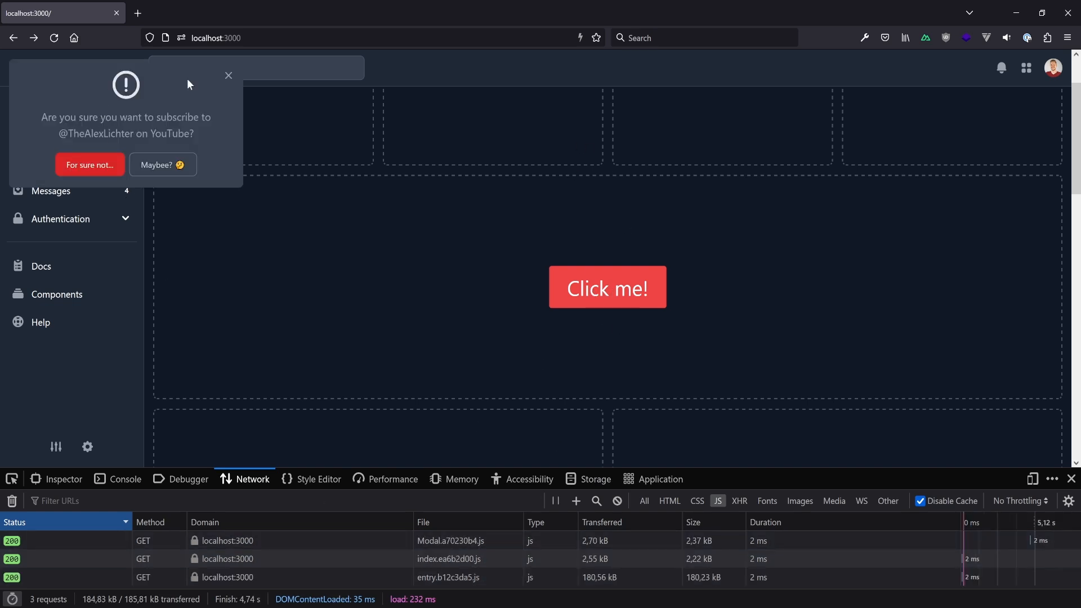
mouse_move(433, 543)
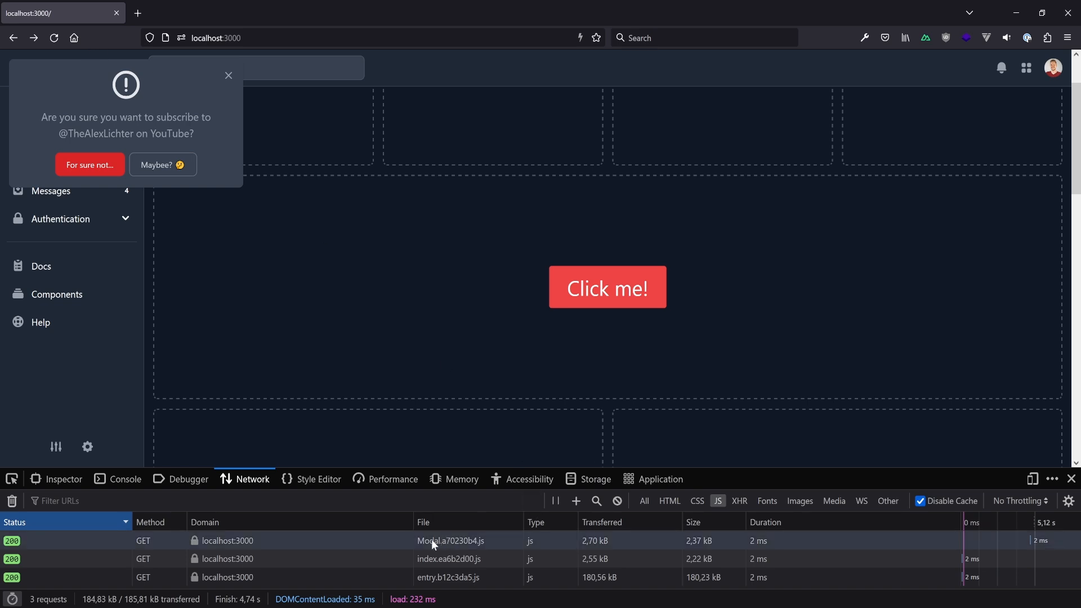
mouse_move(446, 546)
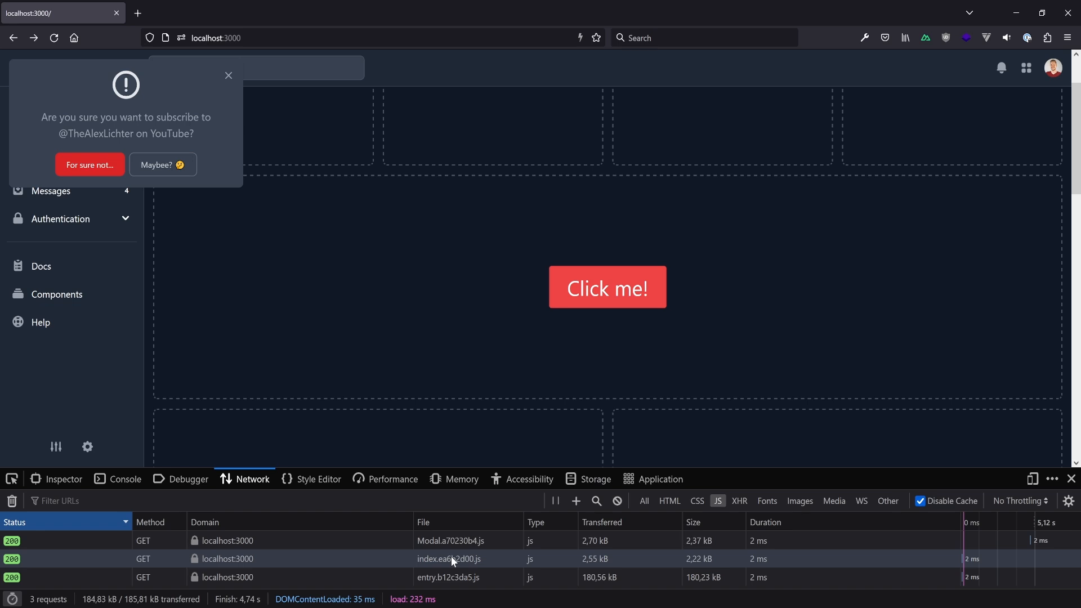
mouse_move(441, 364)
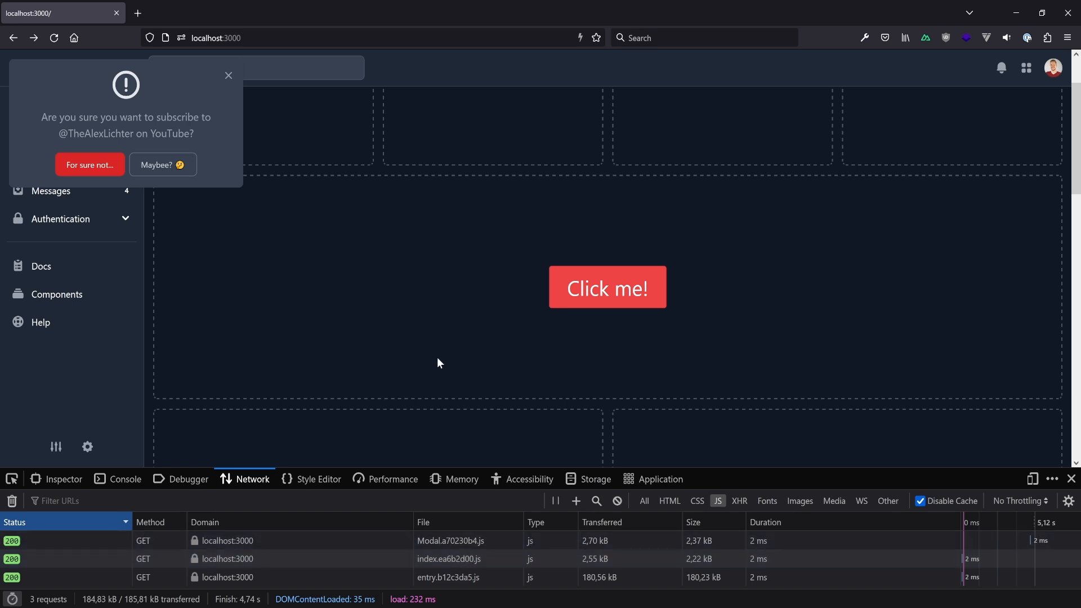
mouse_move(476, 328)
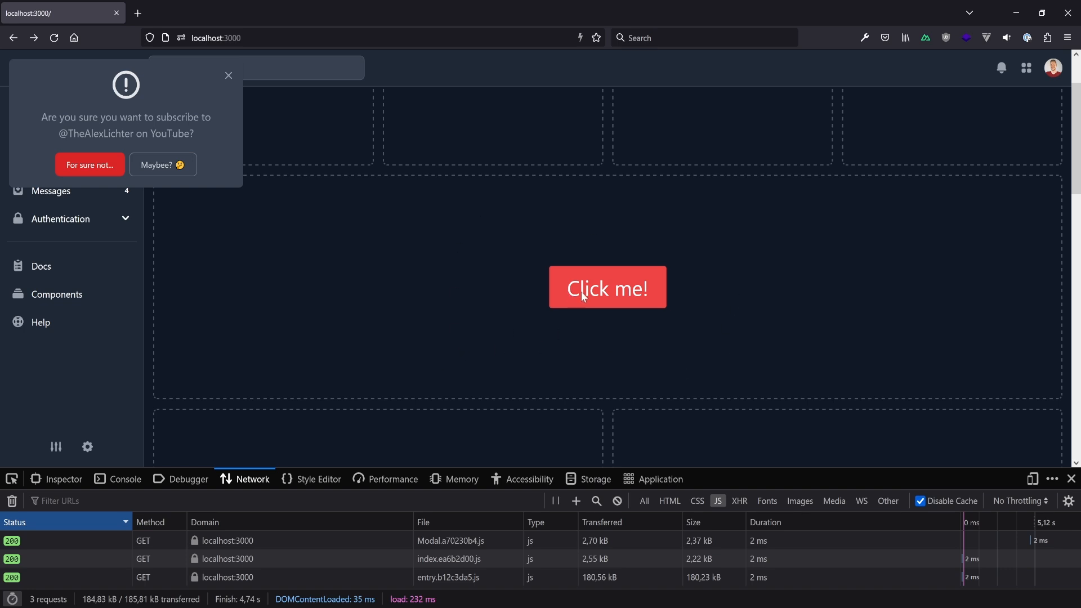
mouse_move(606, 295)
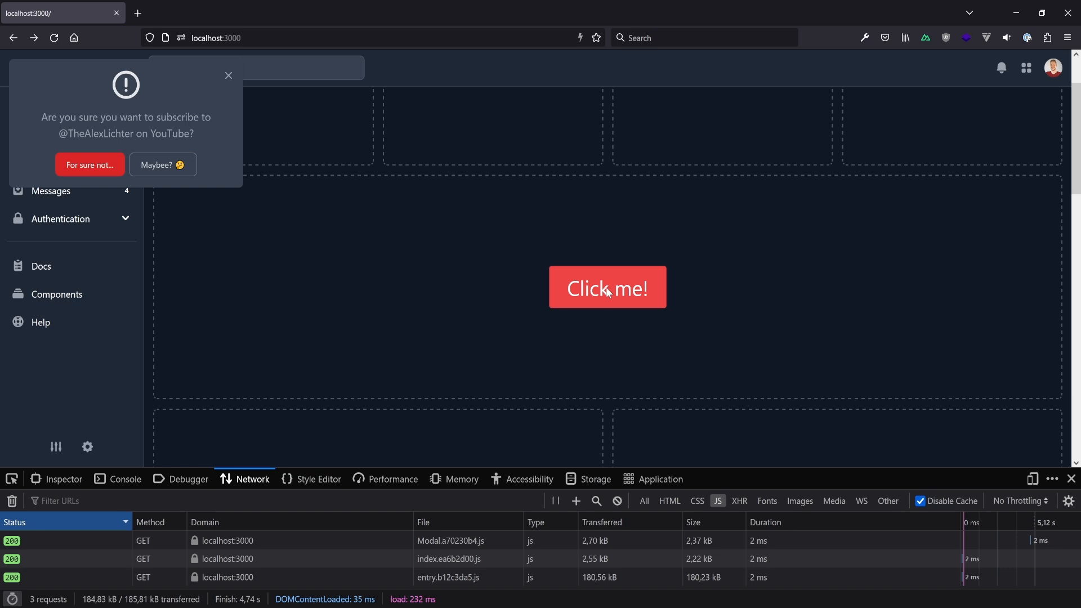
mouse_move(624, 274)
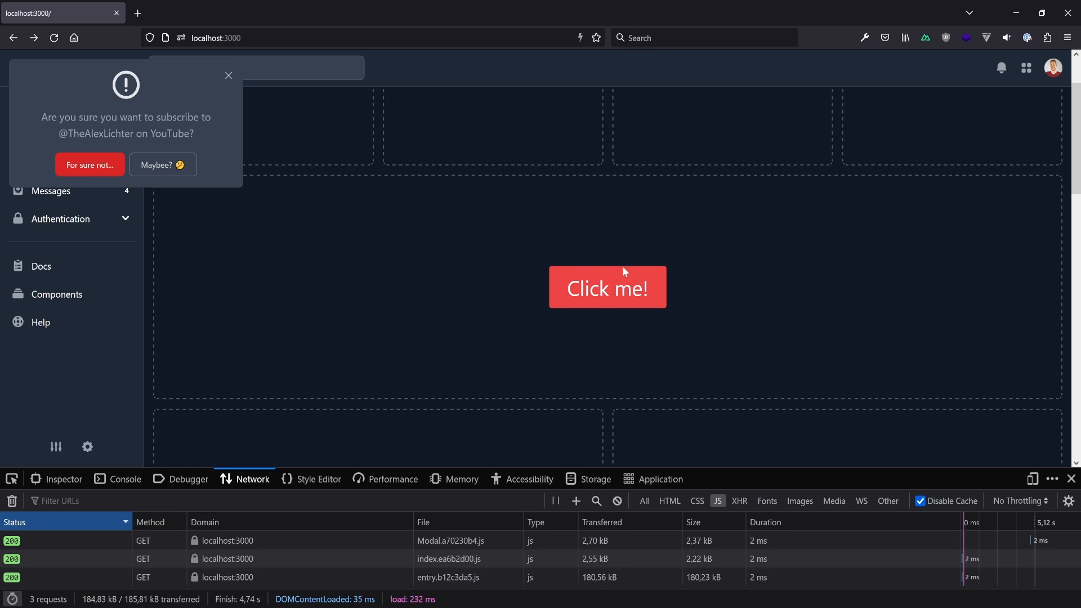
mouse_move(608, 237)
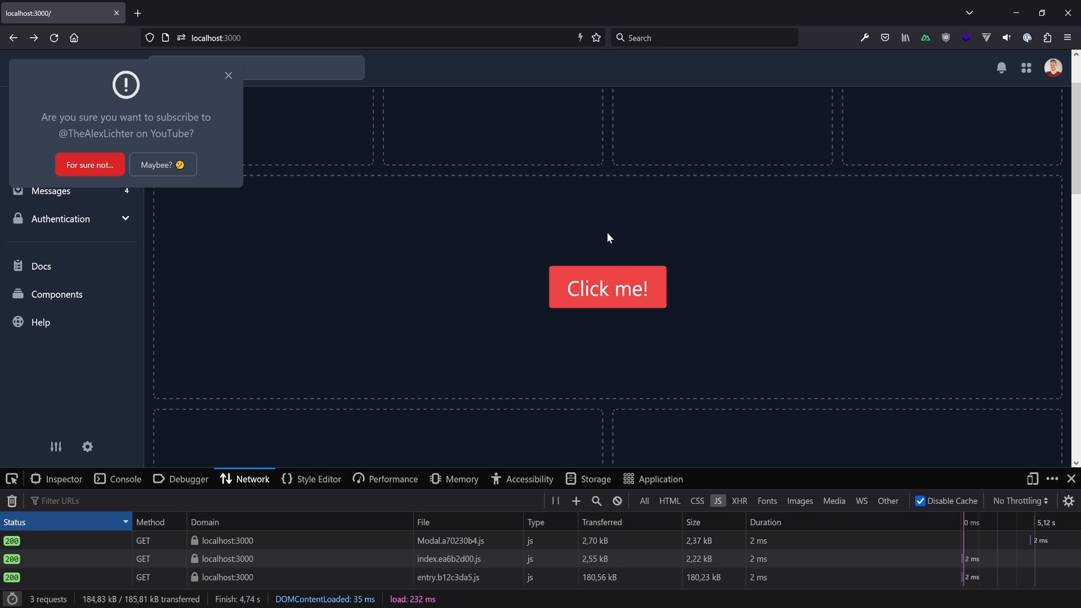
mouse_move(392, 223)
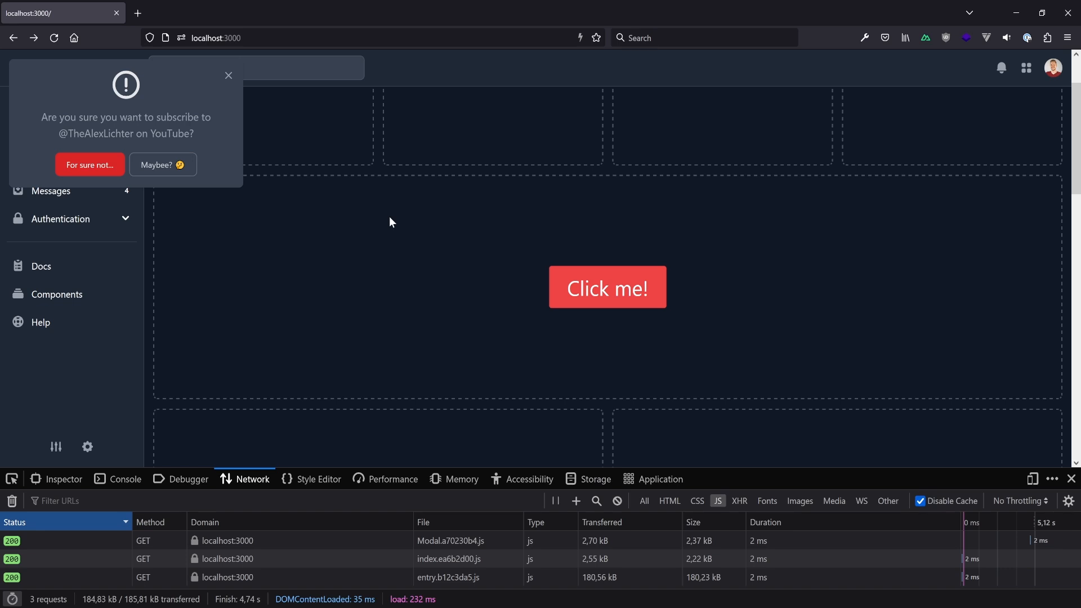
mouse_move(638, 351)
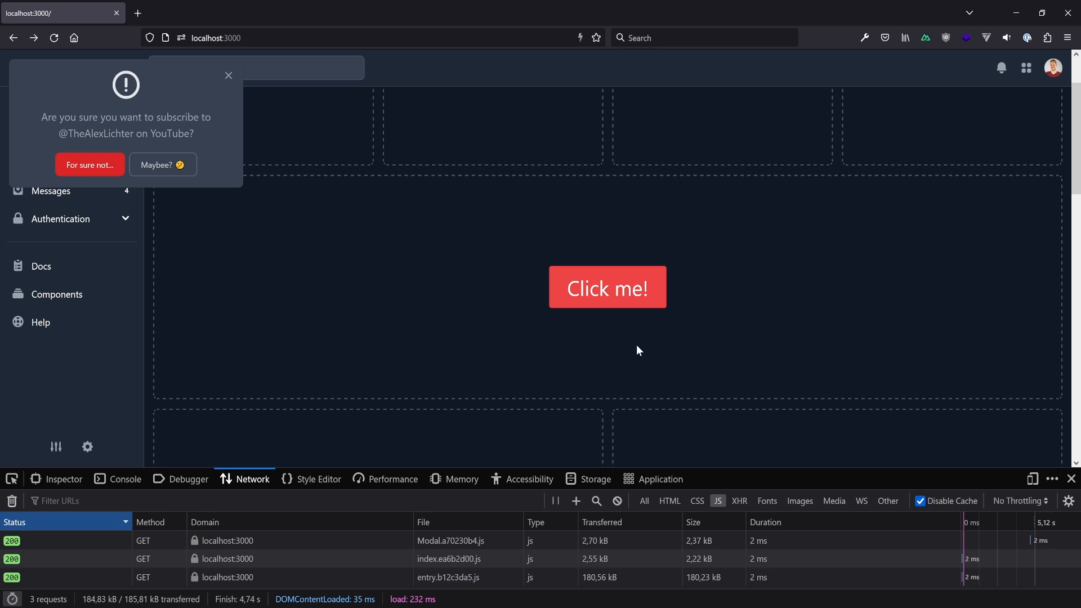
mouse_move(539, 221)
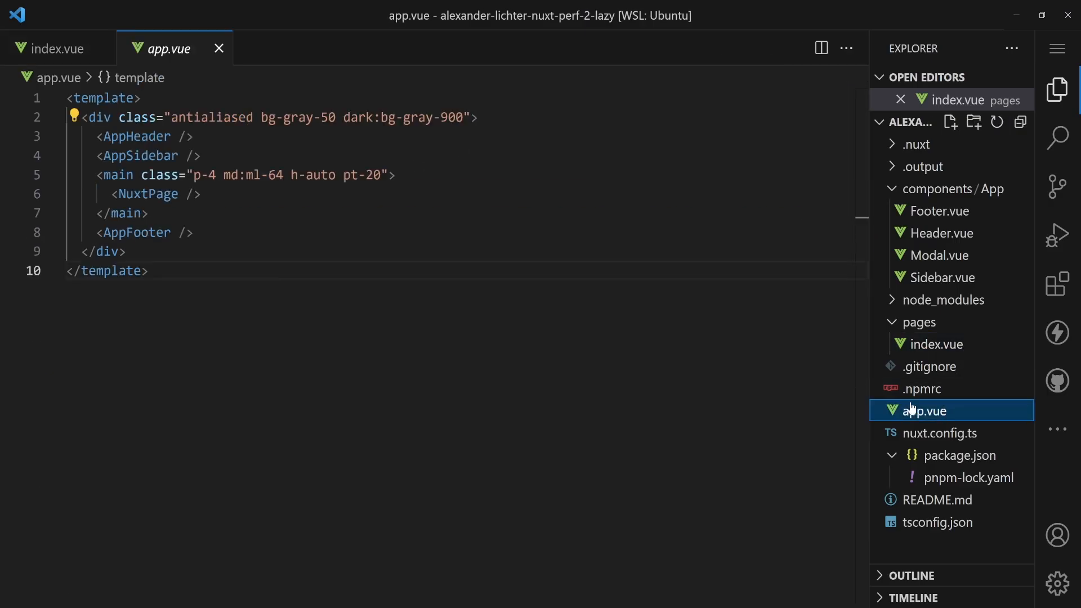
Multi-cursor rename AppHeader, AppSidebar and AppFooter to their Lazy-prefixed versions
left_click(129, 137)
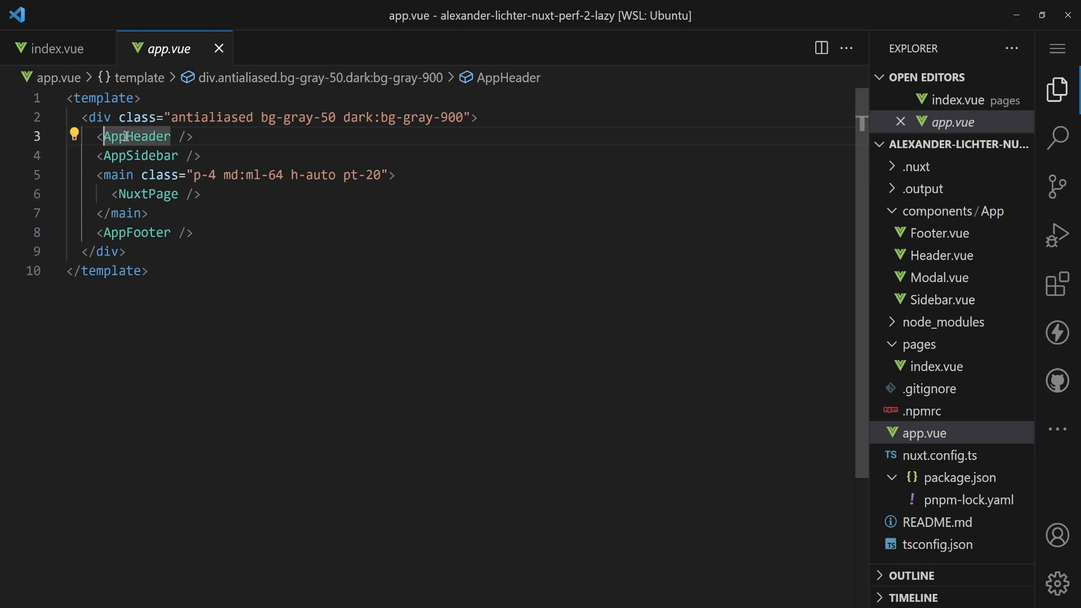
double_click(125, 136)
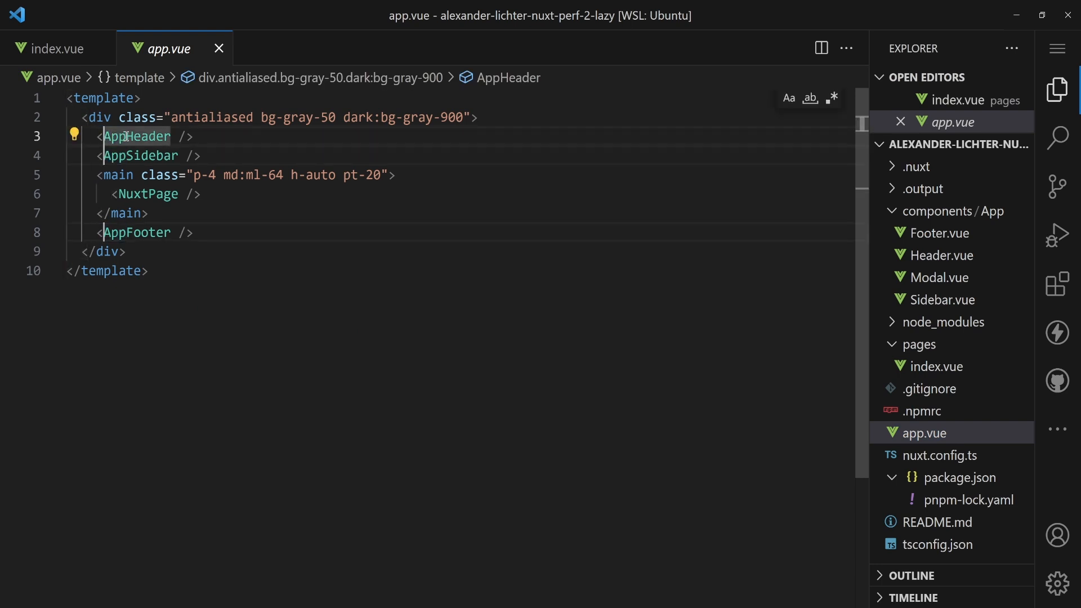
type("Lazy")
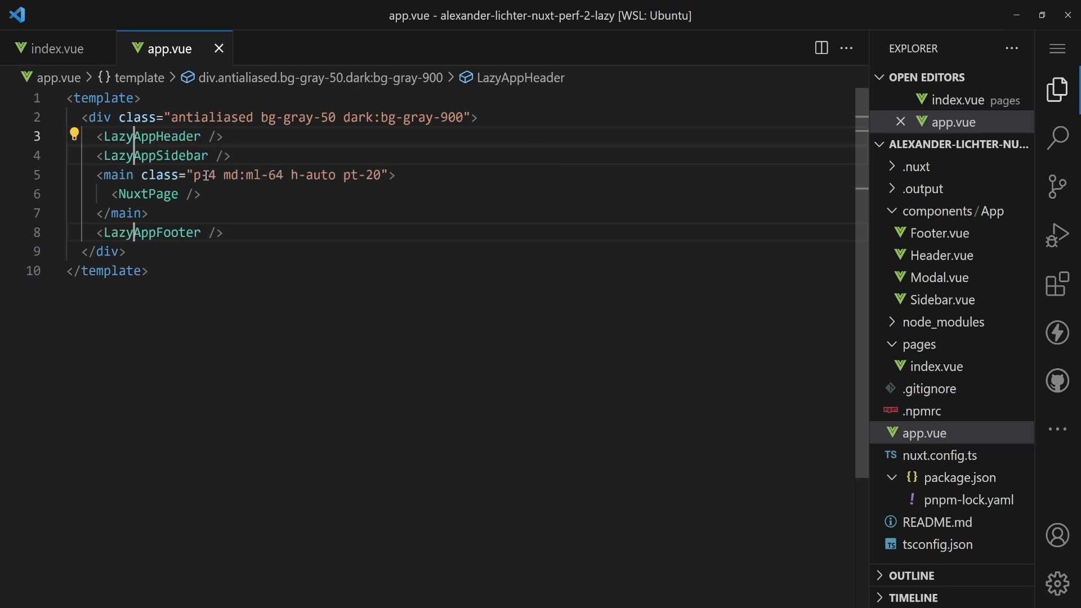
mouse_move(219, 187)
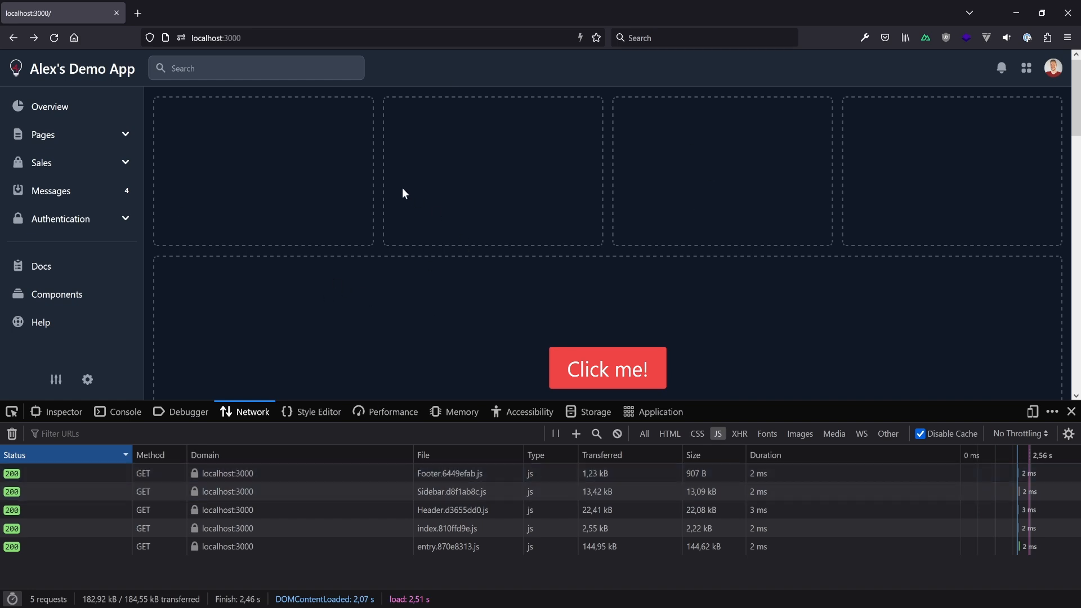
mouse_move(420, 183)
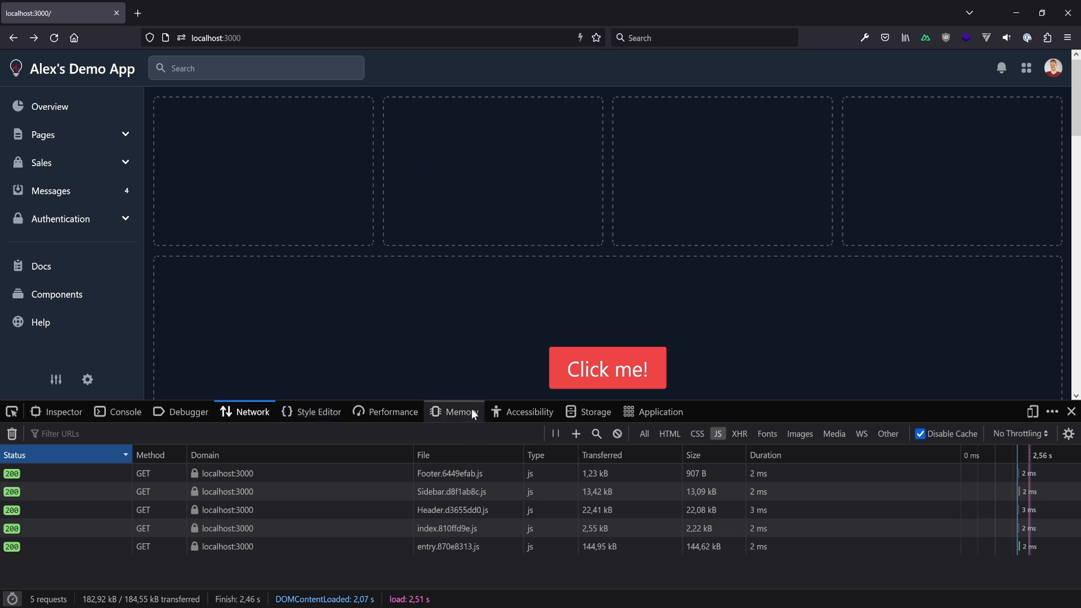
mouse_move(682, 240)
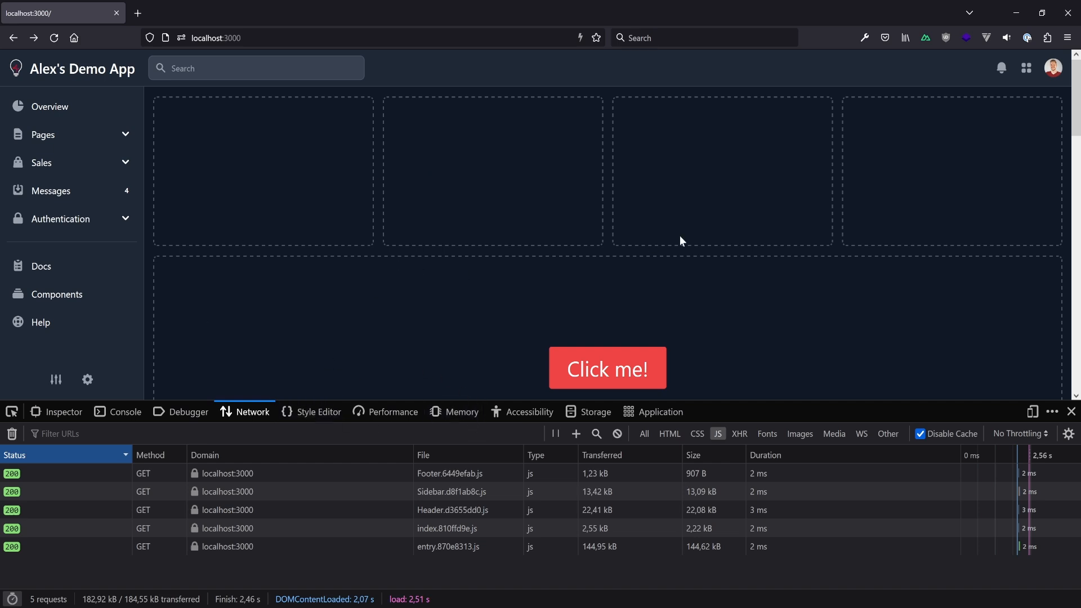
mouse_move(472, 272)
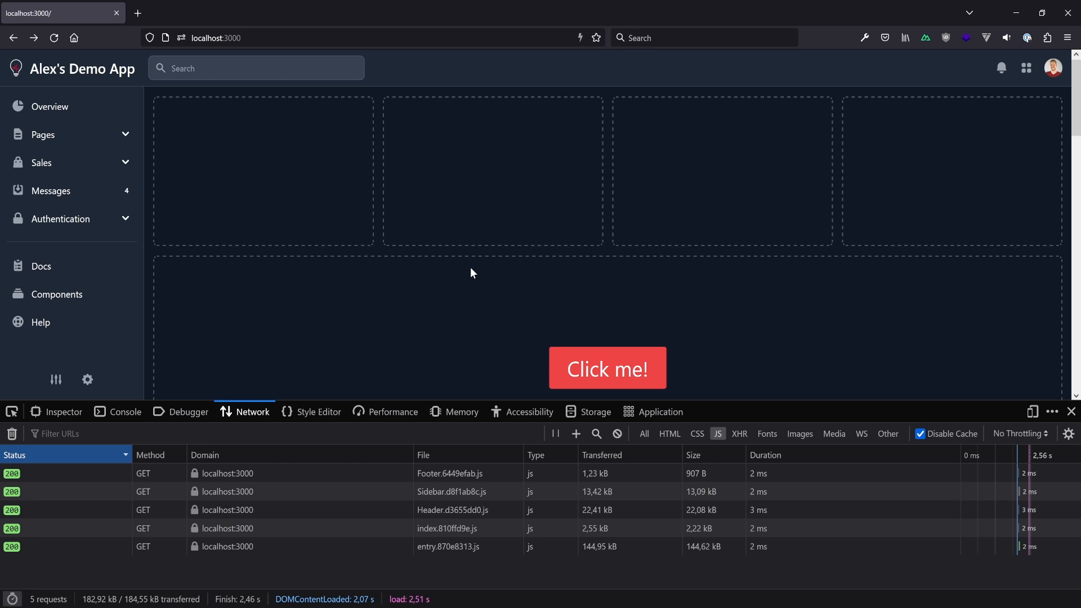
mouse_move(699, 162)
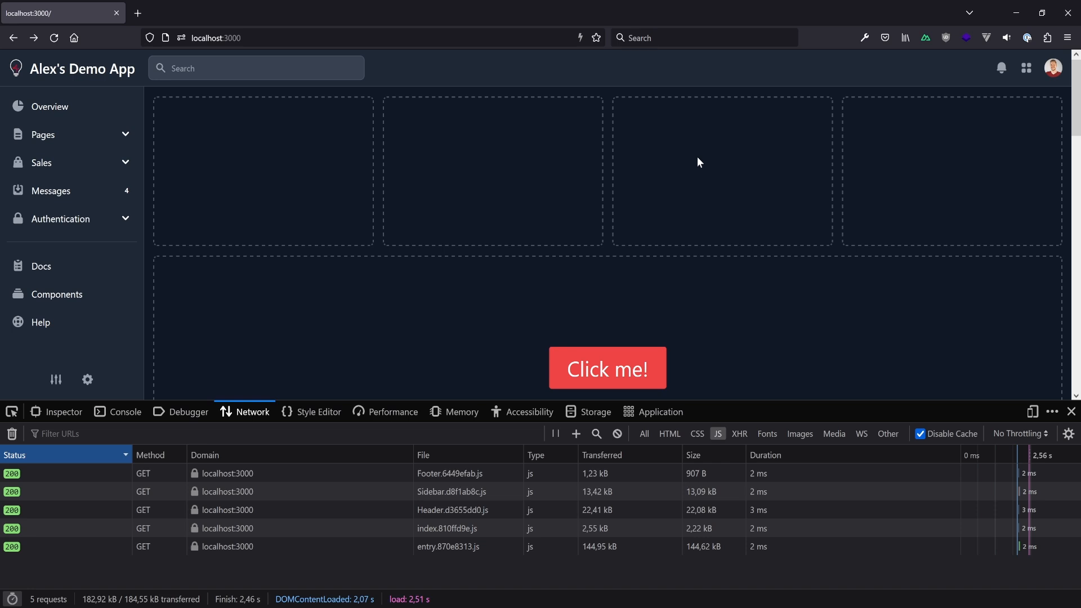
Inspect the Network JS requests to find the separate Footer, Sidebar and Header chunks
scroll("down", 3)
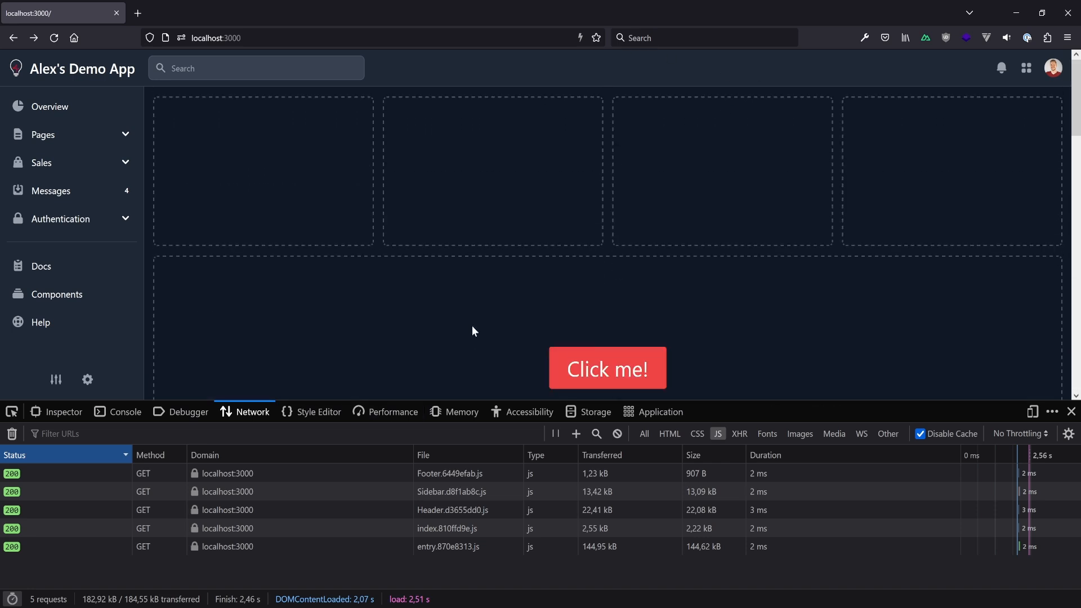
mouse_move(606, 108)
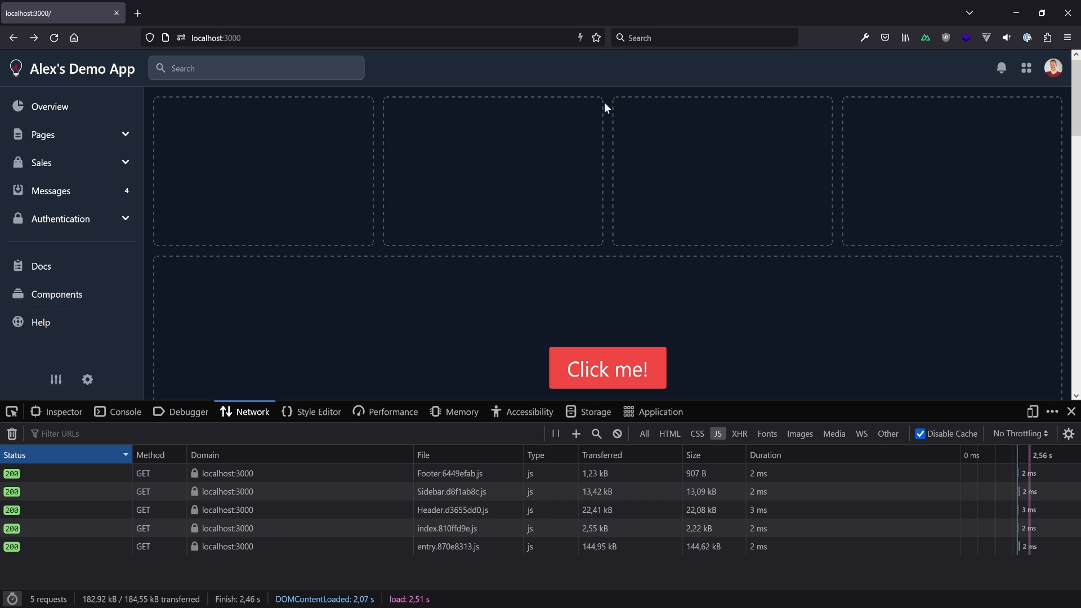
mouse_move(653, 195)
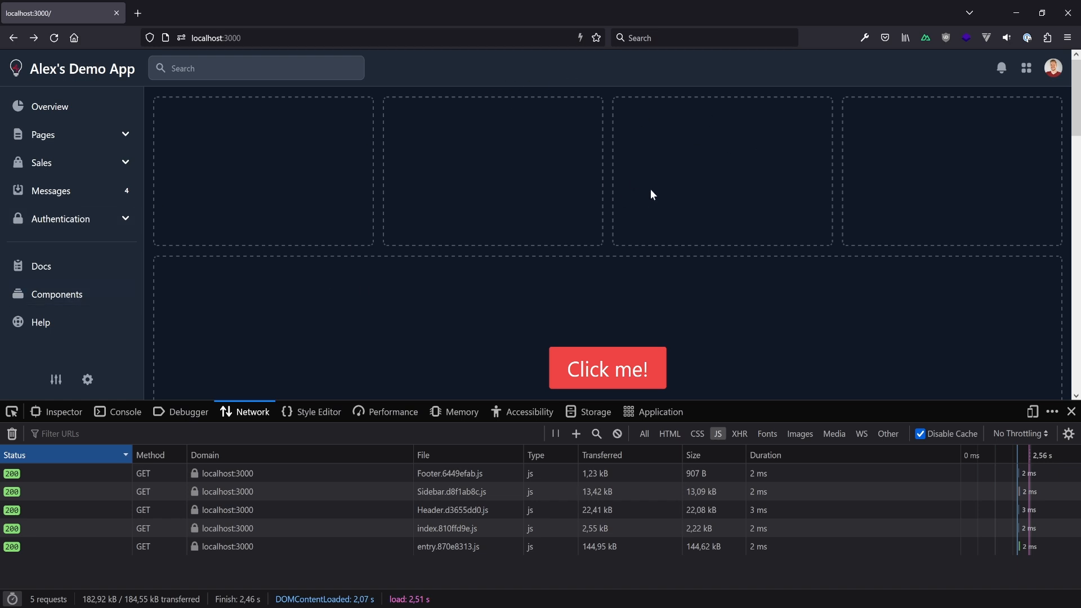
mouse_move(391, 453)
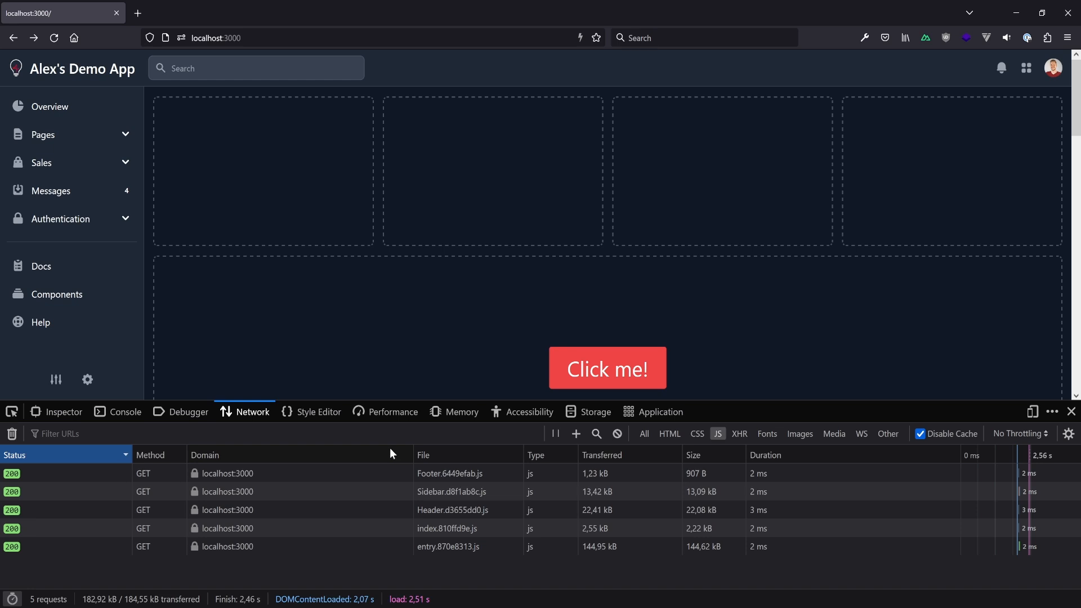
mouse_move(738, 122)
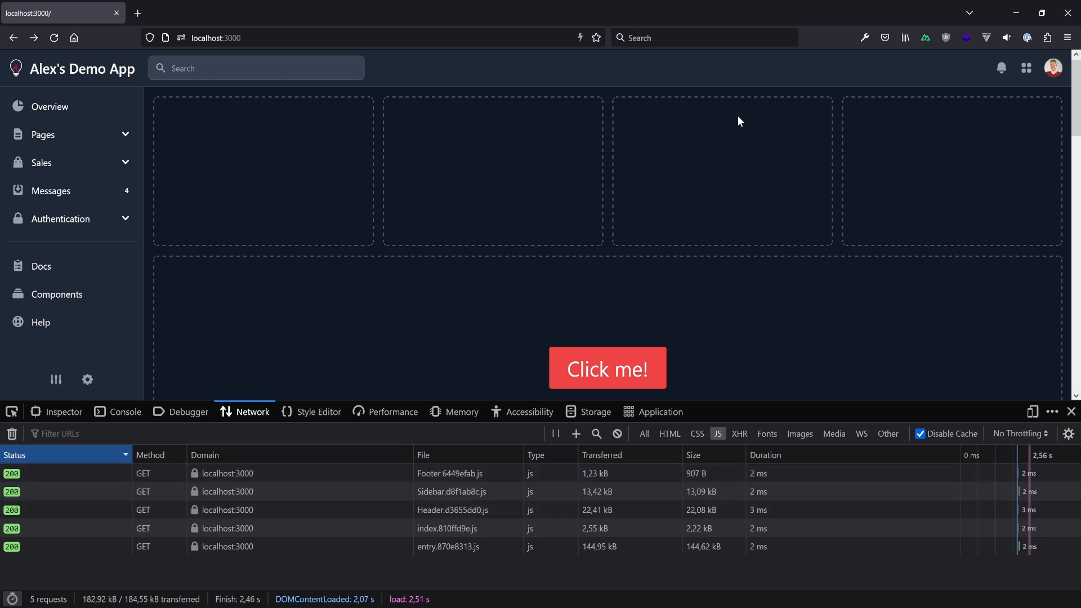
mouse_move(529, 180)
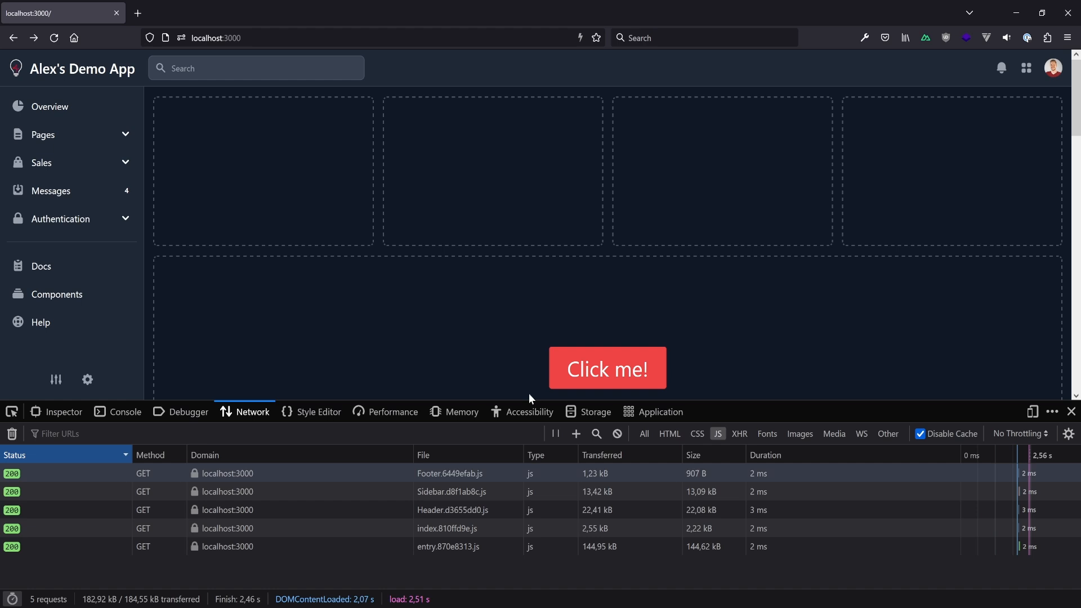
mouse_move(453, 266)
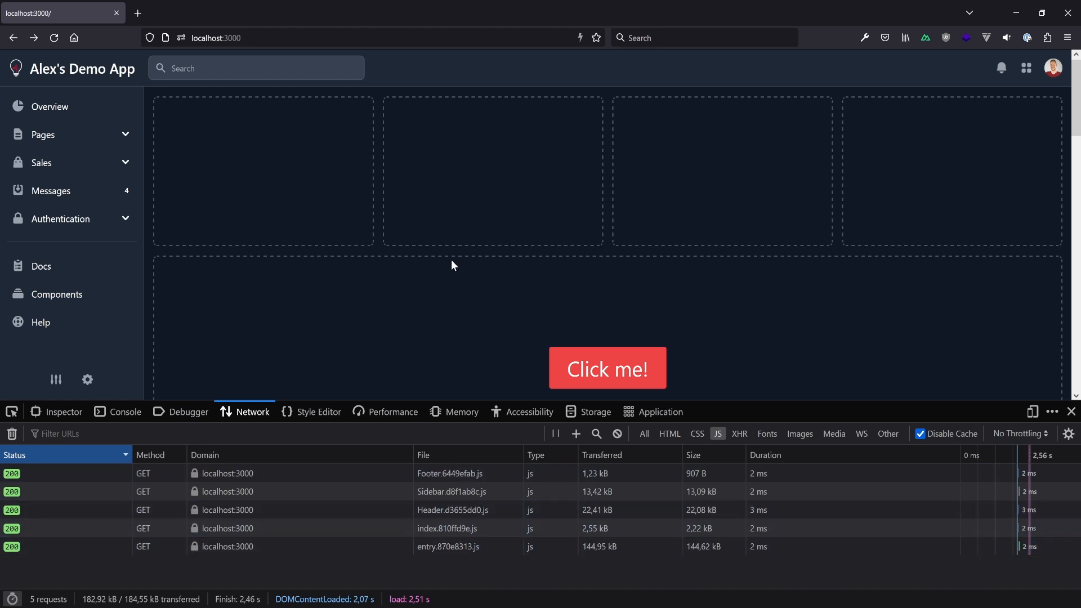